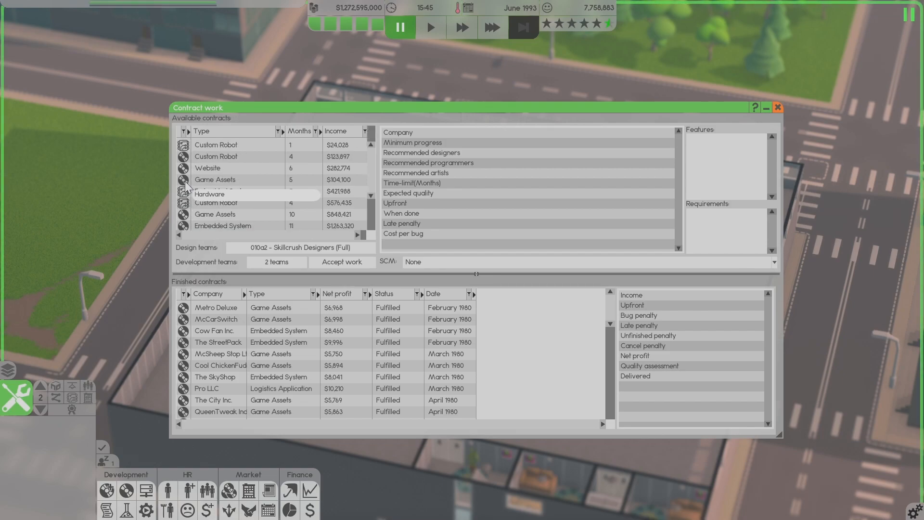
# - Sort the available contracts by the Income column, ending with lowest income first
pyautogui.scroll(-3)
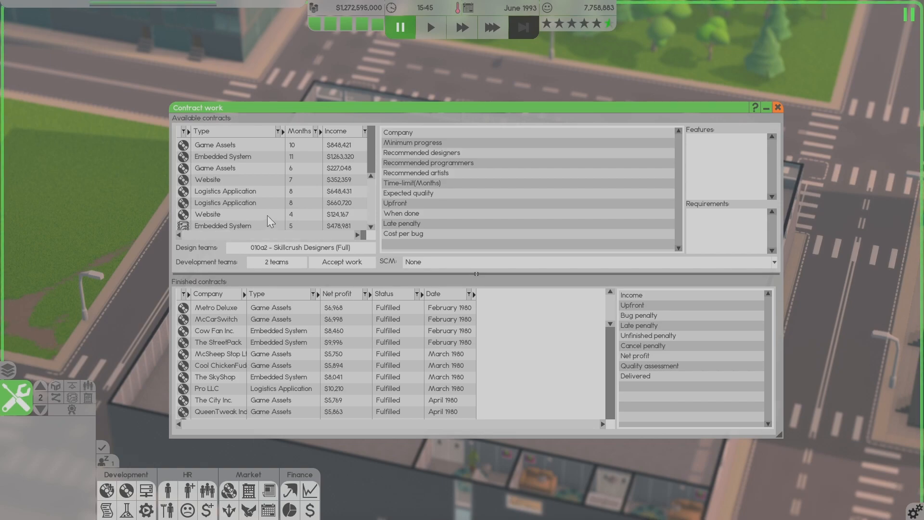
pyautogui.click(339, 131)
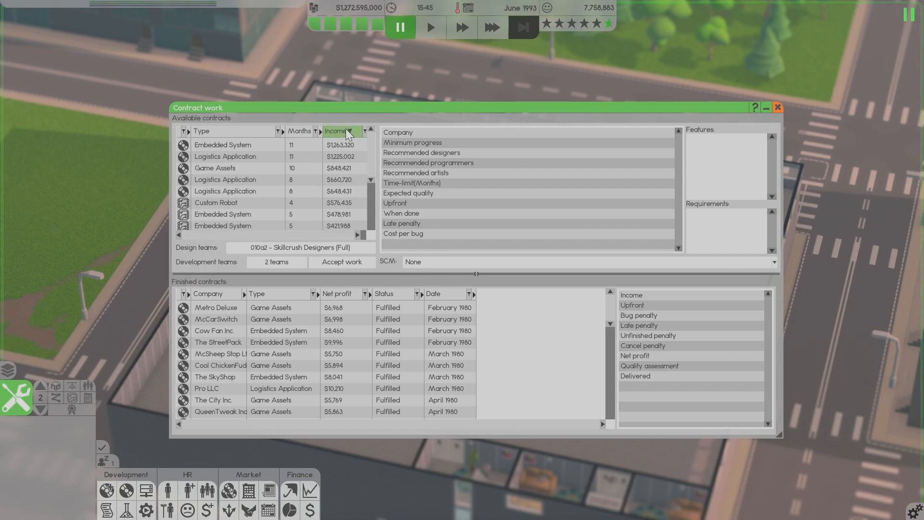
pyautogui.click(344, 131)
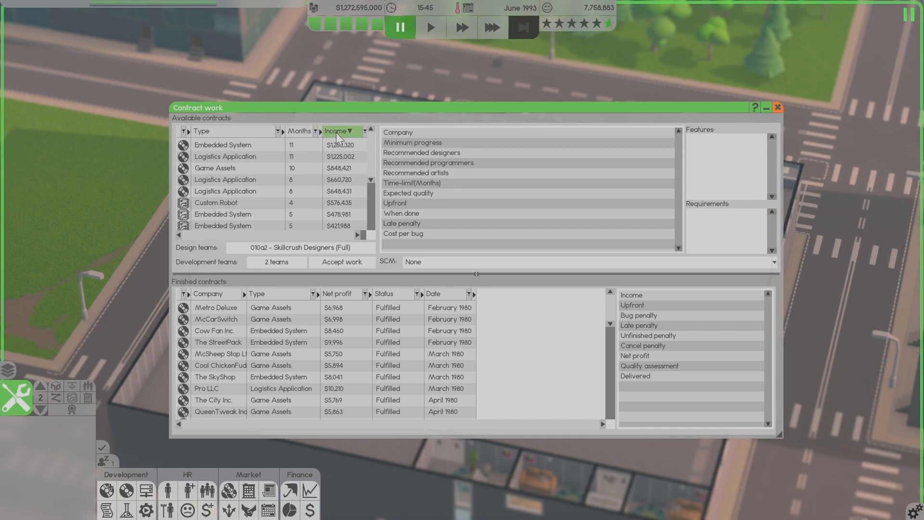
pyautogui.click(338, 131)
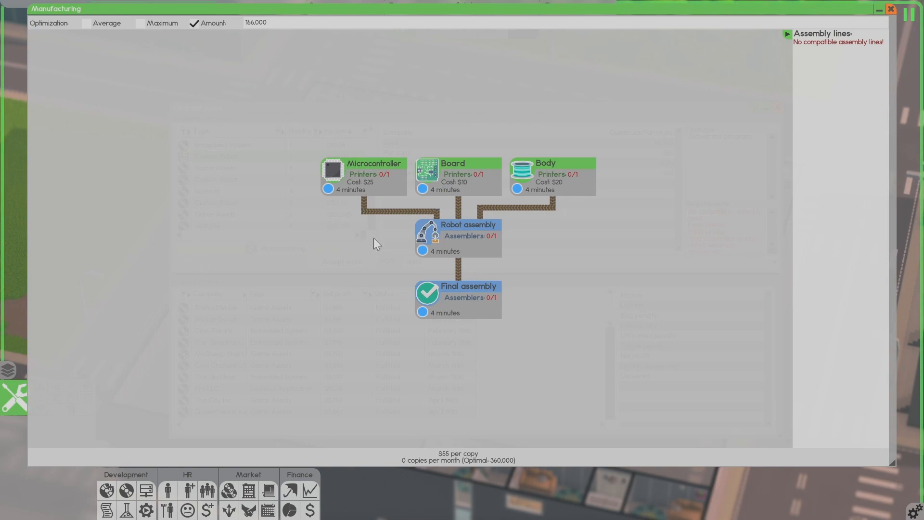
pyautogui.moveTo(421, 248)
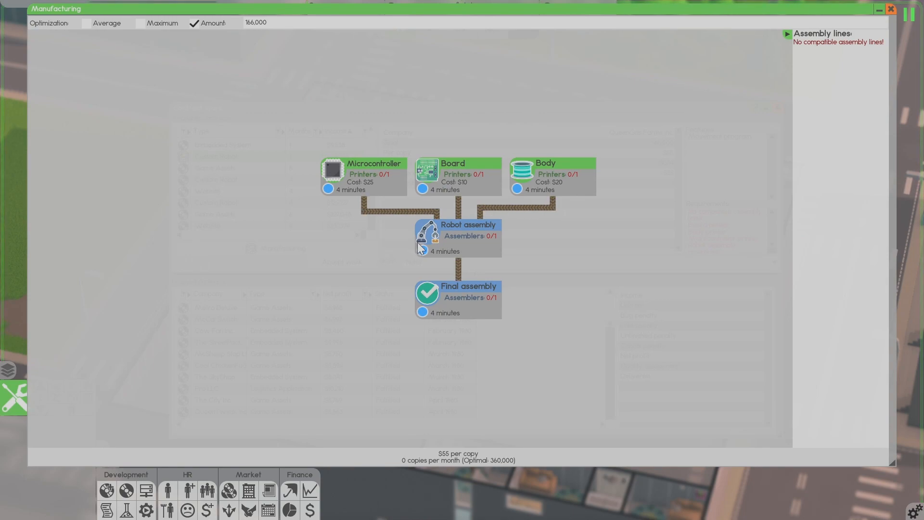
pyautogui.moveTo(891, 9)
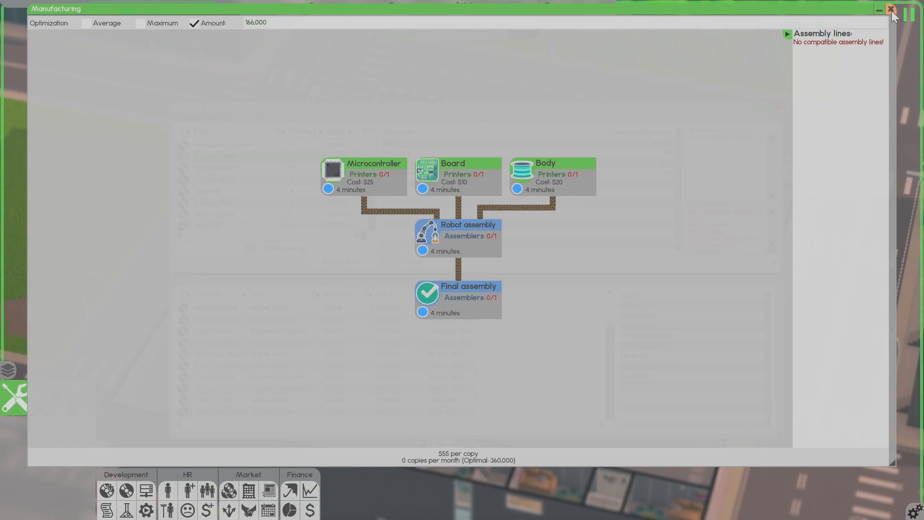
# - Show the production chart for the $24,028 Custom Robot contract
pyautogui.click(891, 10)
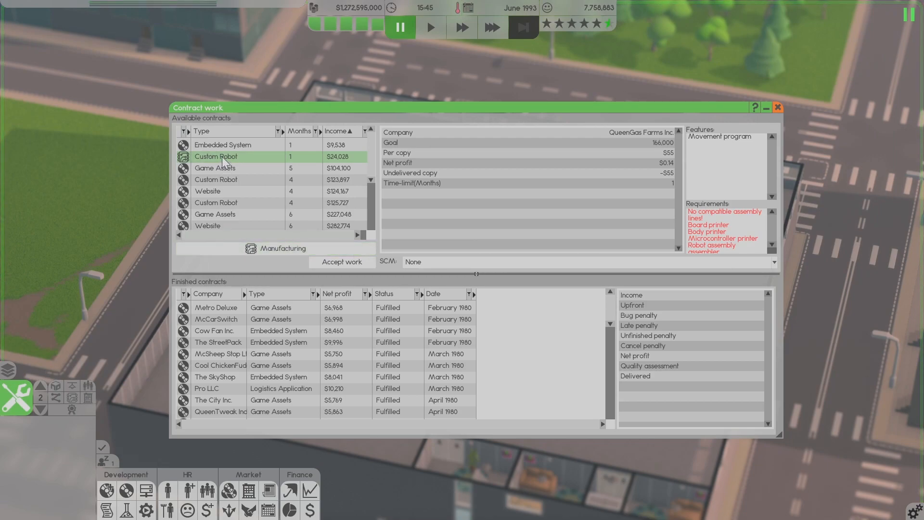
pyautogui.moveTo(261, 189)
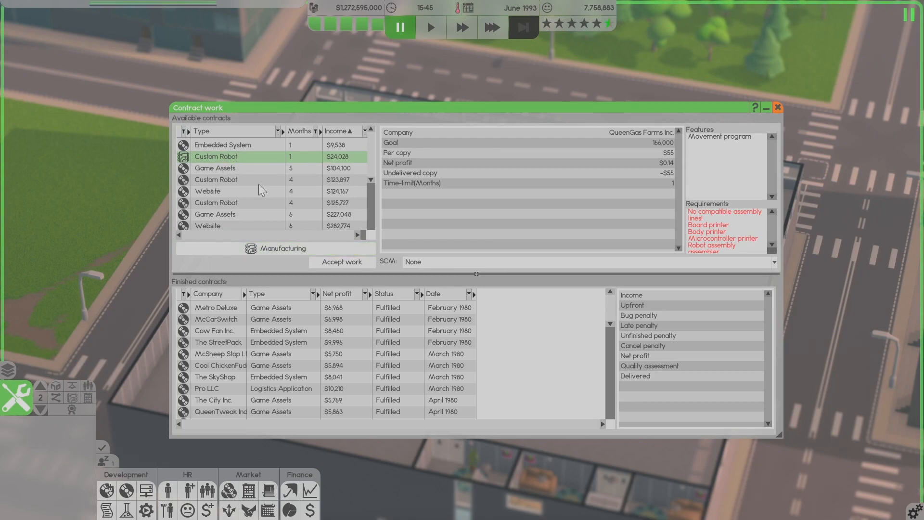
pyautogui.click(281, 248)
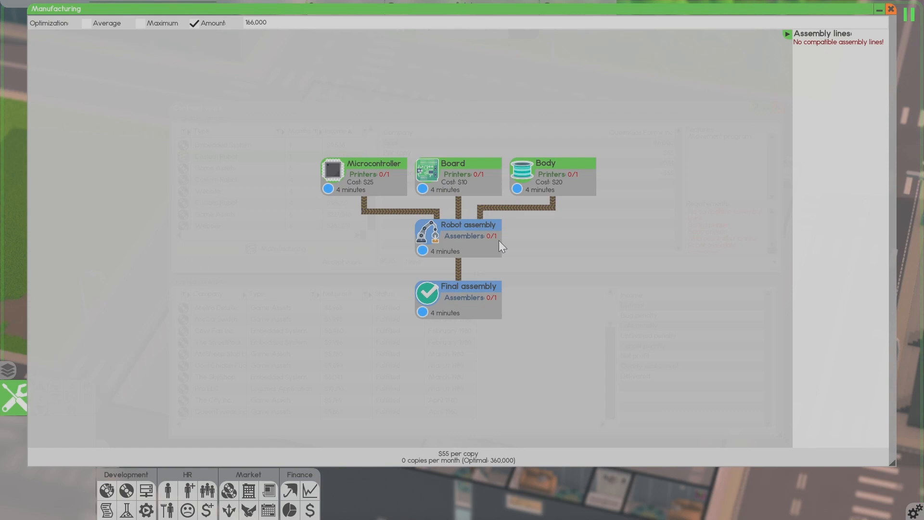
pyautogui.moveTo(474, 177)
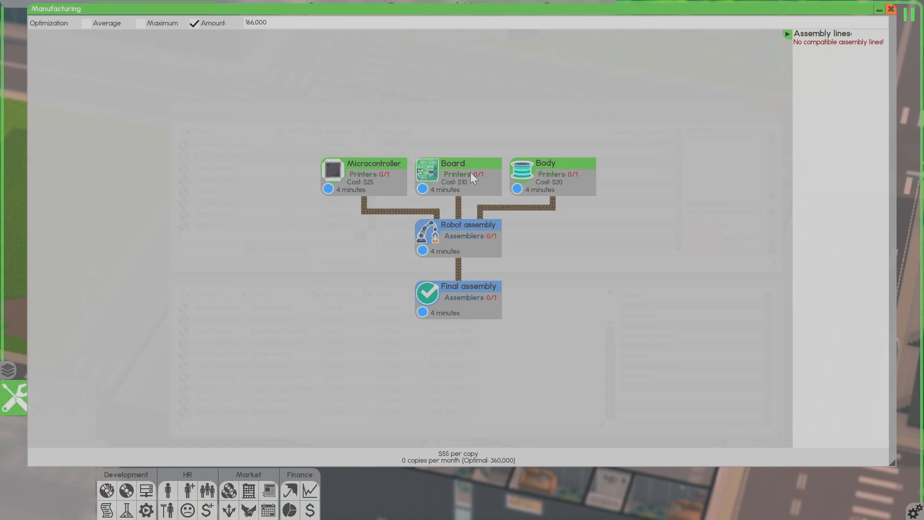
pyautogui.moveTo(377, 184)
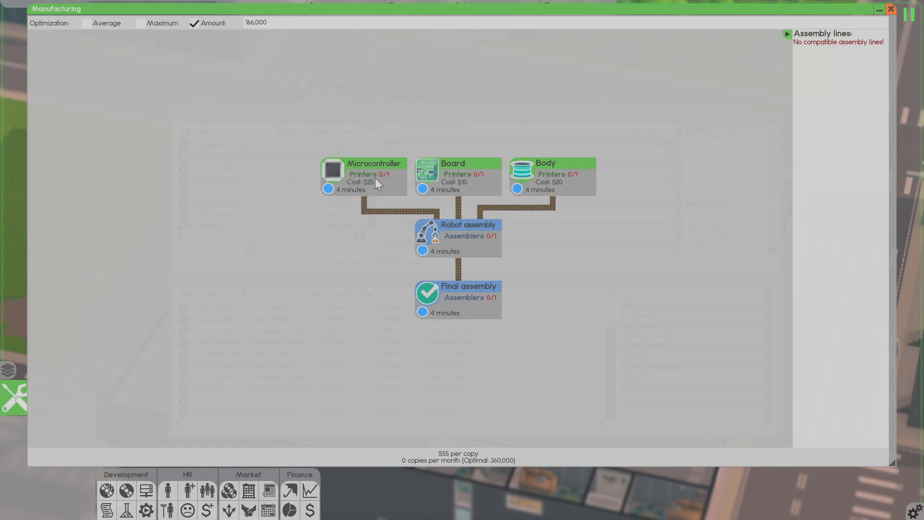
pyautogui.moveTo(558, 182)
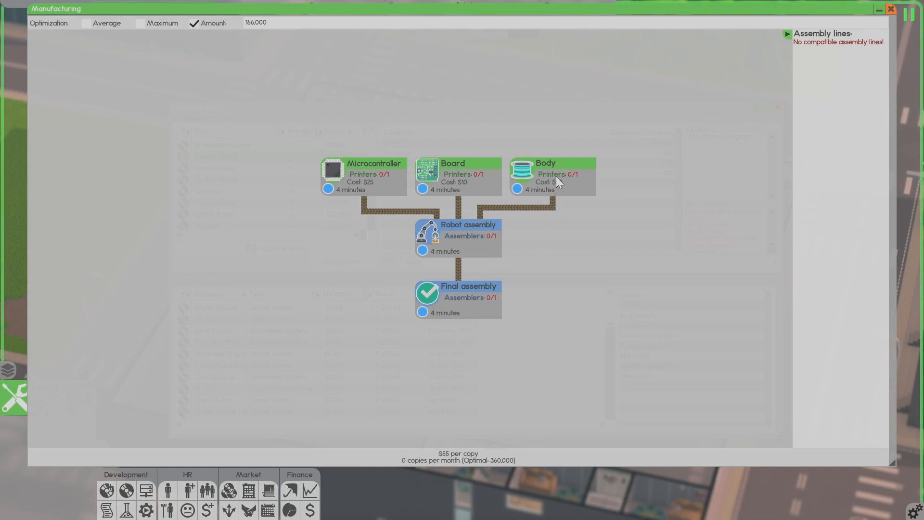
pyautogui.moveTo(641, 106)
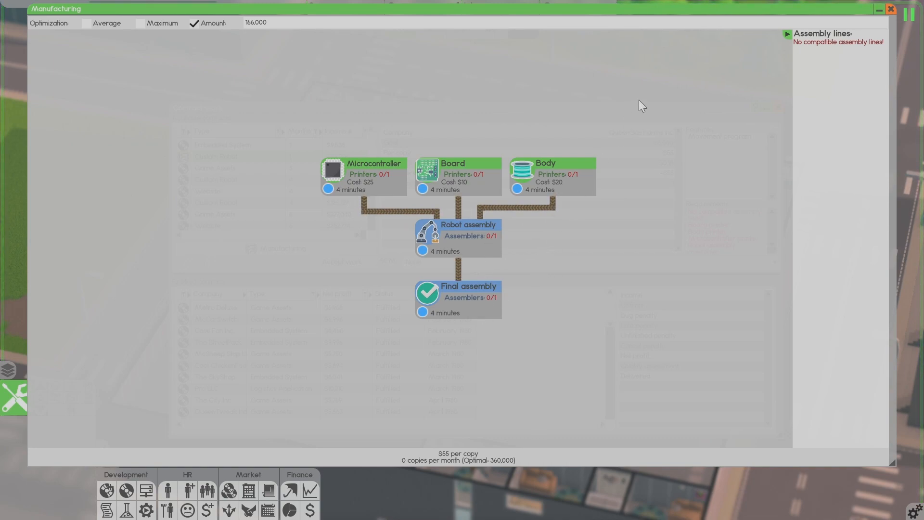
pyautogui.moveTo(378, 182)
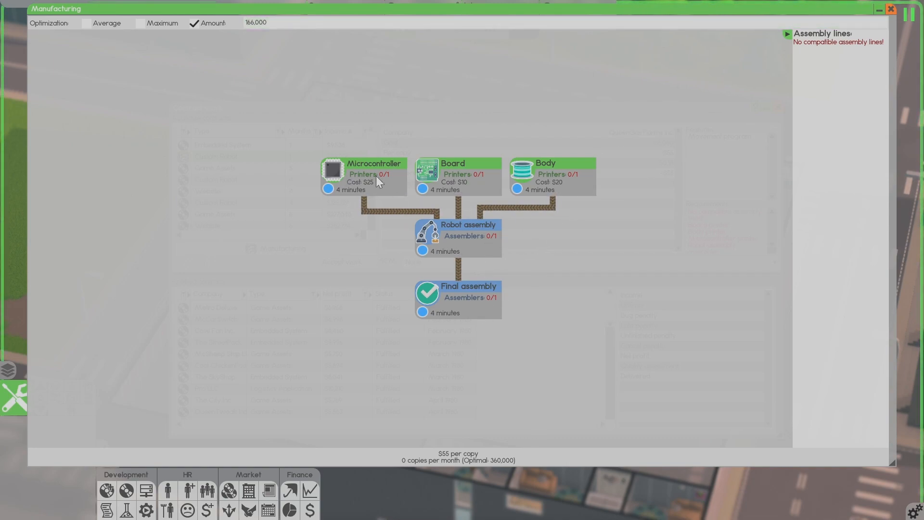
pyautogui.moveTo(558, 186)
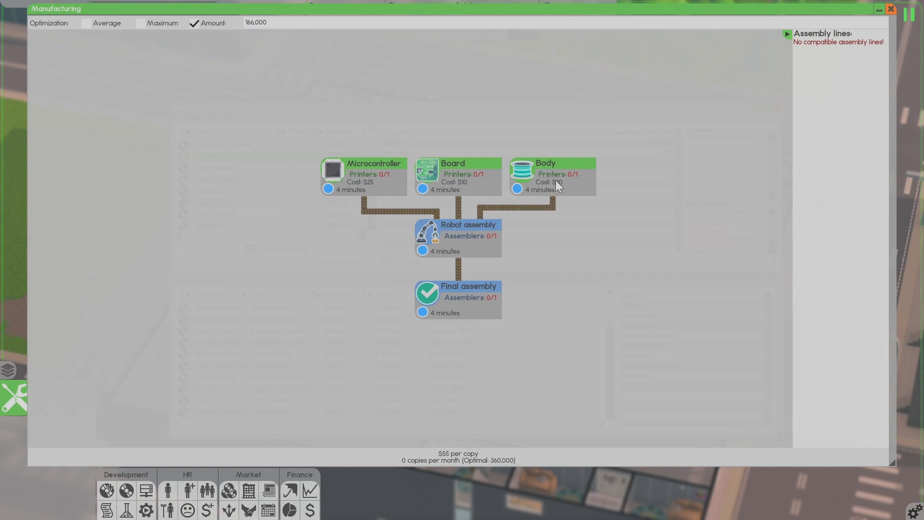
pyautogui.moveTo(497, 311)
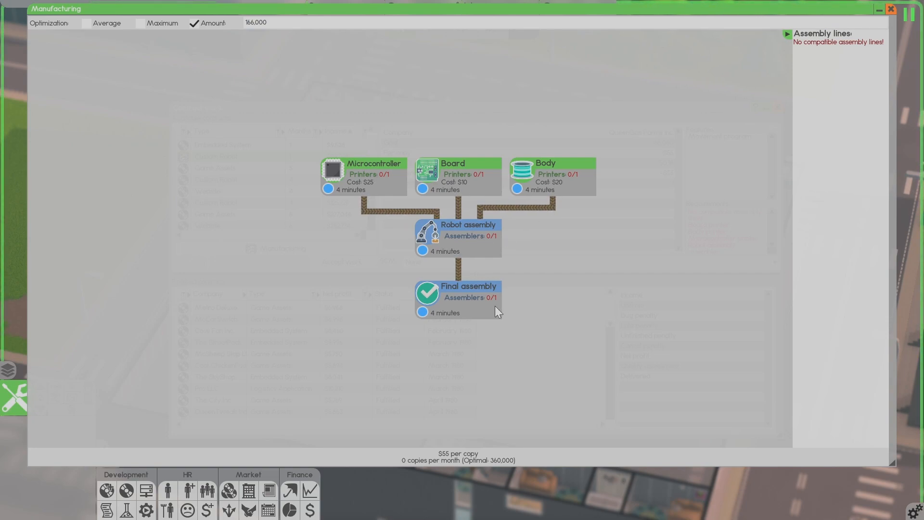
pyautogui.moveTo(500, 320)
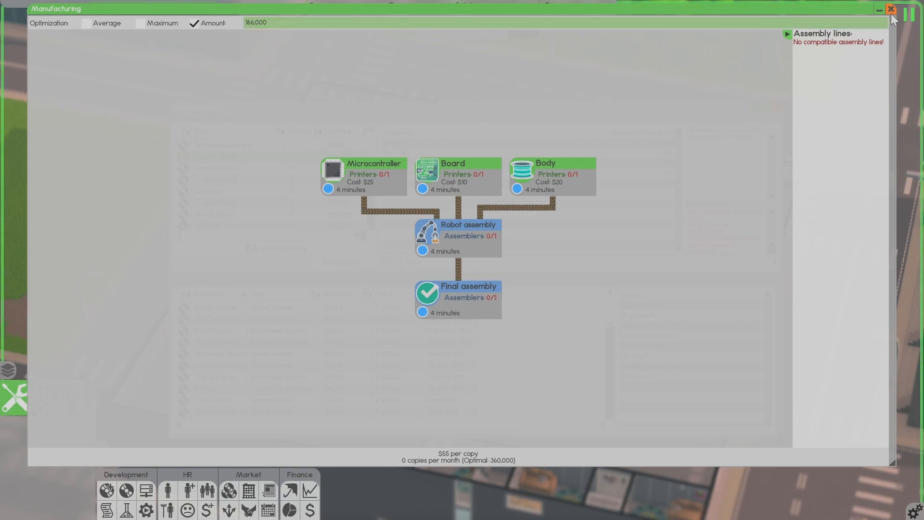
# - Accept the Custom Robot contract with T2000 source control and attempt to start printing it
pyautogui.click(890, 8)
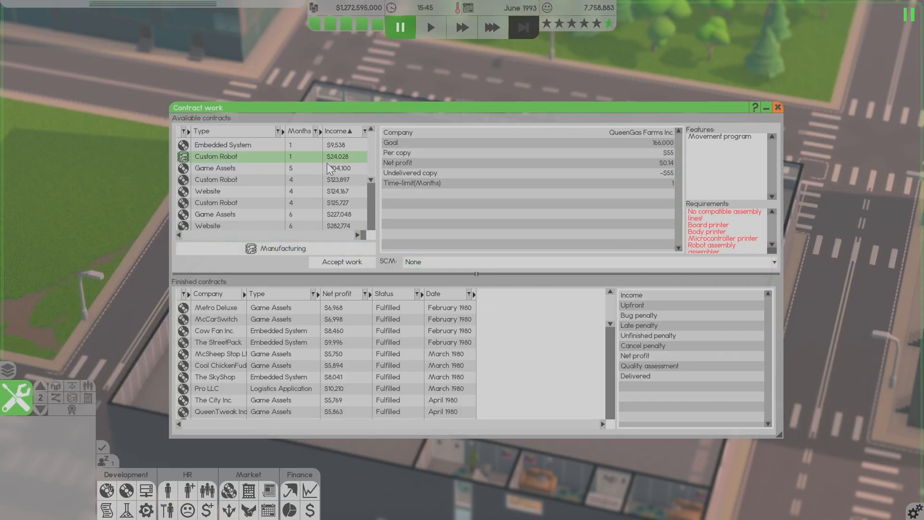
pyautogui.moveTo(422, 262)
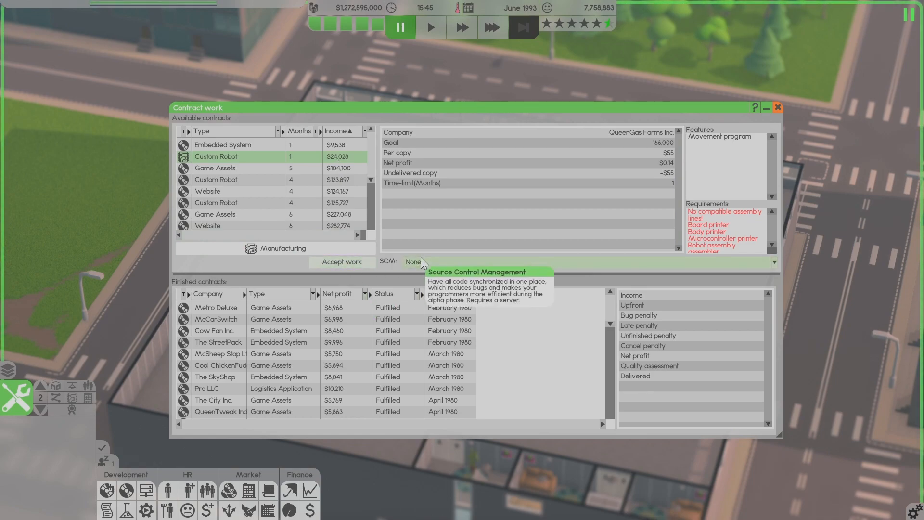
pyautogui.click(416, 262)
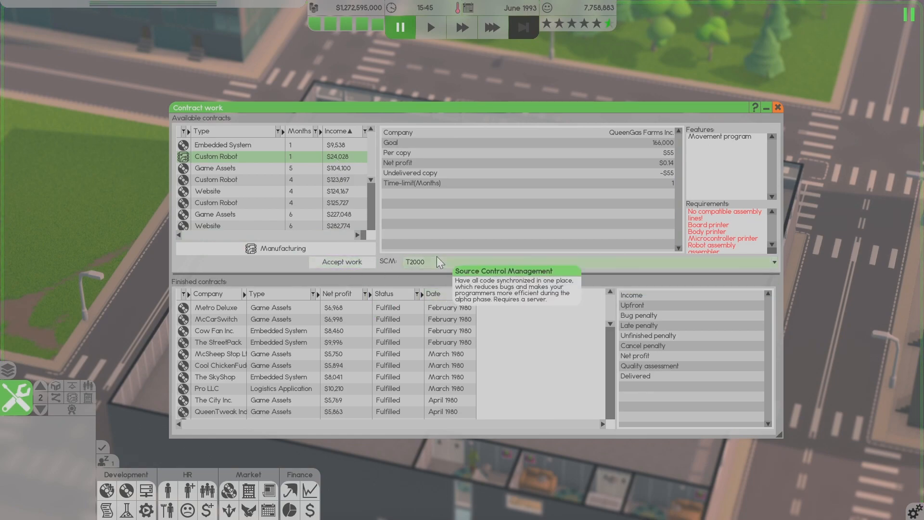
pyautogui.moveTo(716, 239)
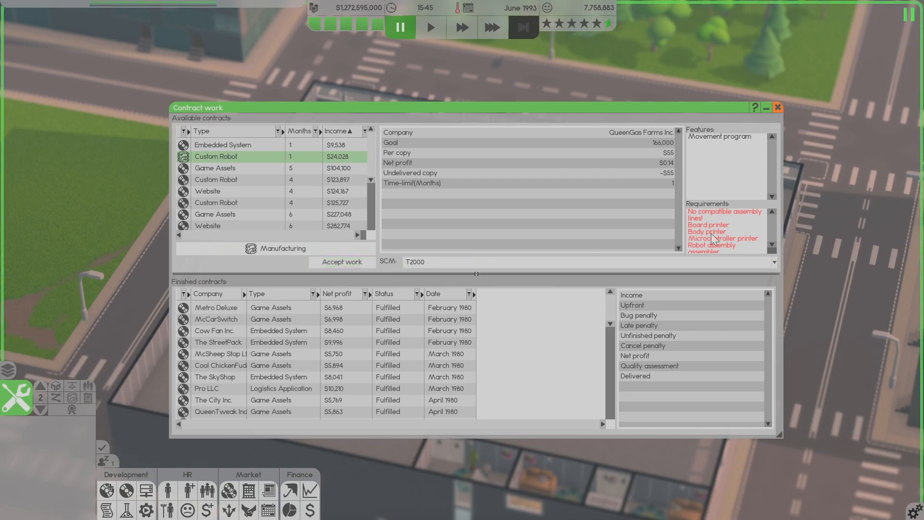
pyautogui.moveTo(781, 258)
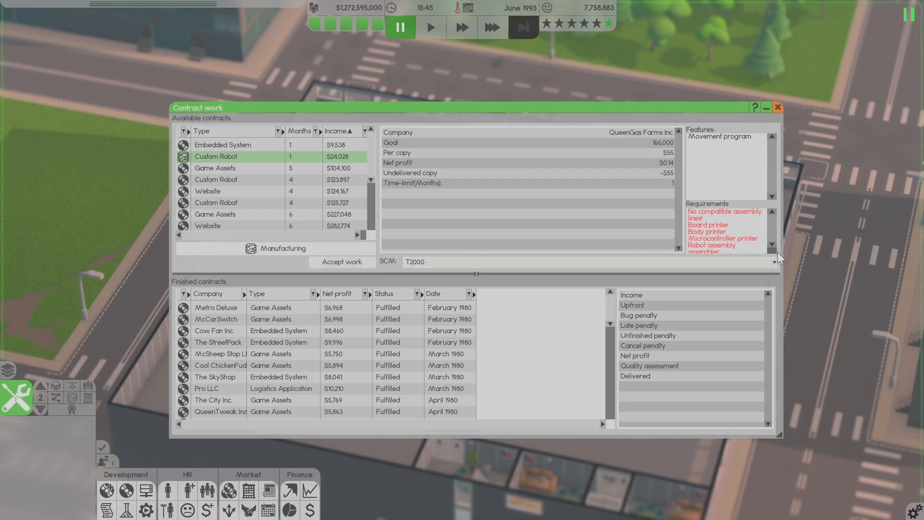
pyautogui.moveTo(755, 222)
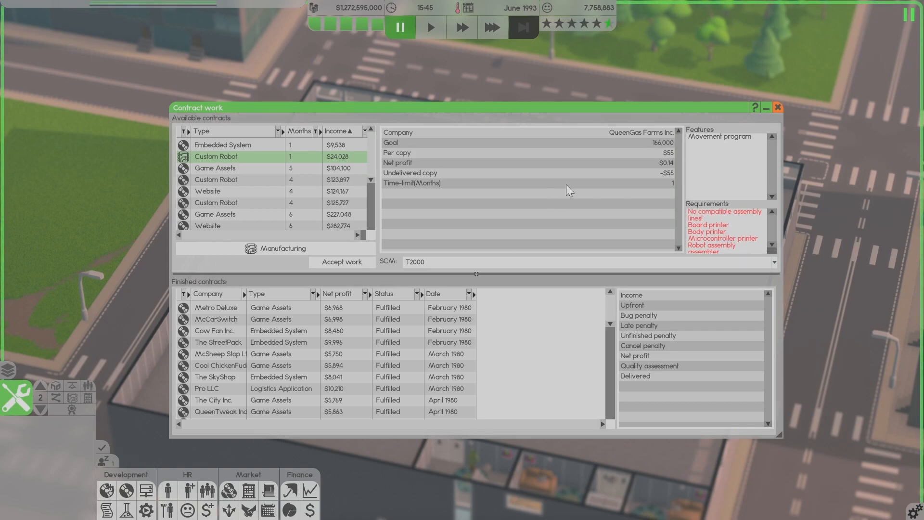
pyautogui.click(341, 262)
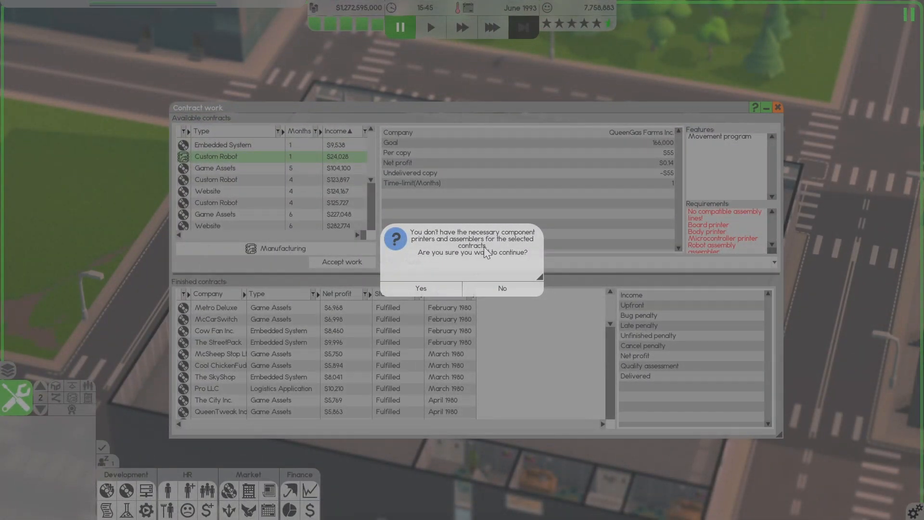
pyautogui.moveTo(450, 278)
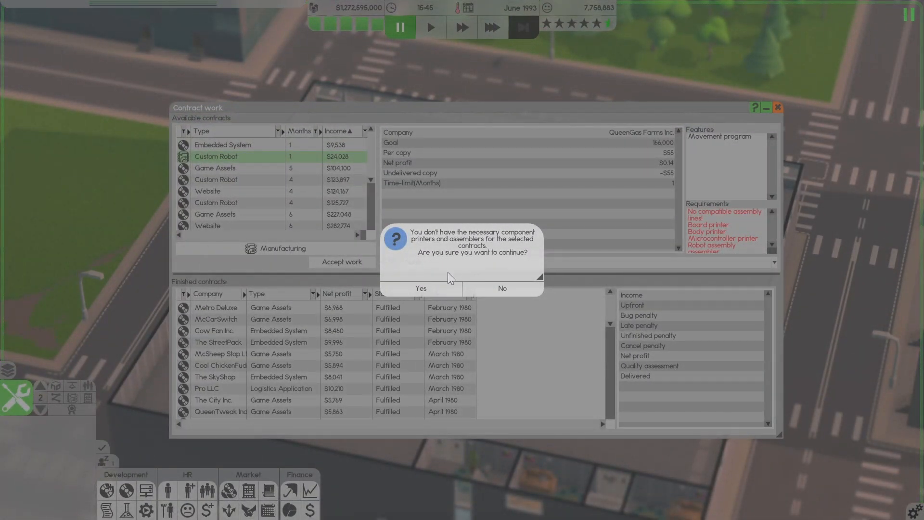
pyautogui.click(420, 288)
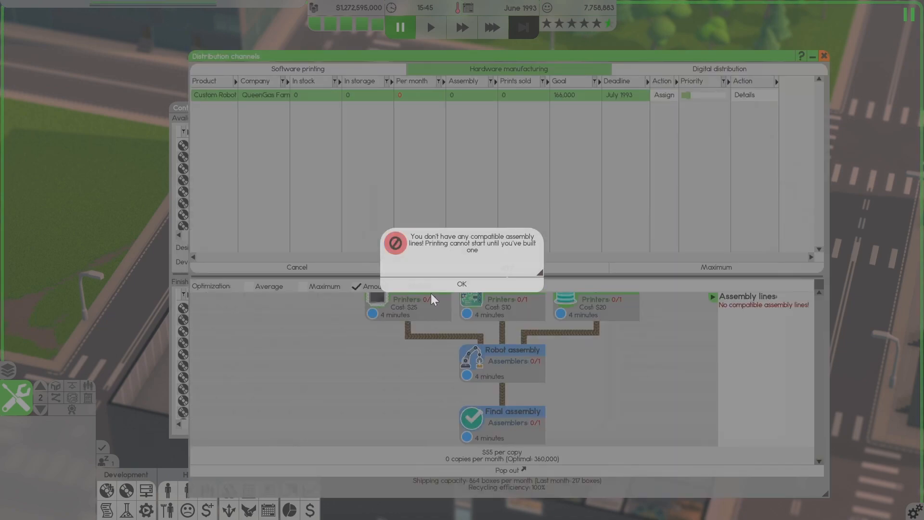
pyautogui.moveTo(485, 269)
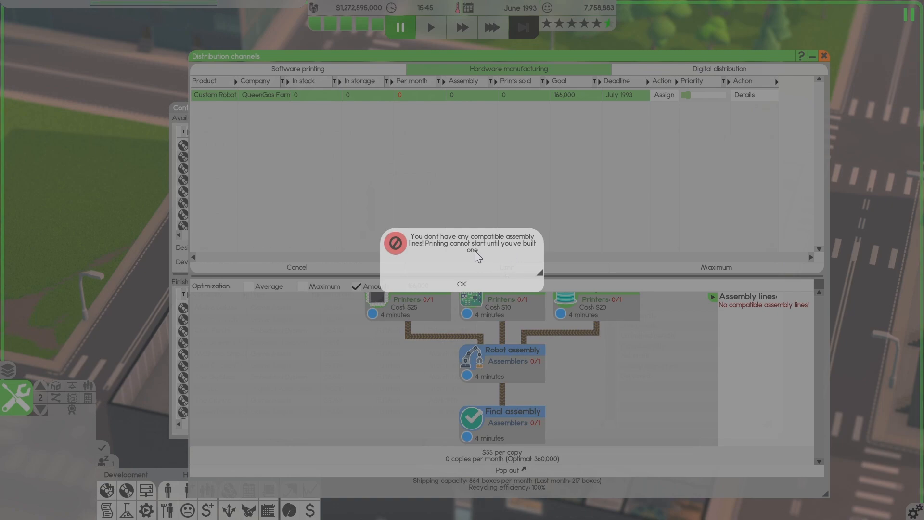
pyautogui.moveTo(449, 259)
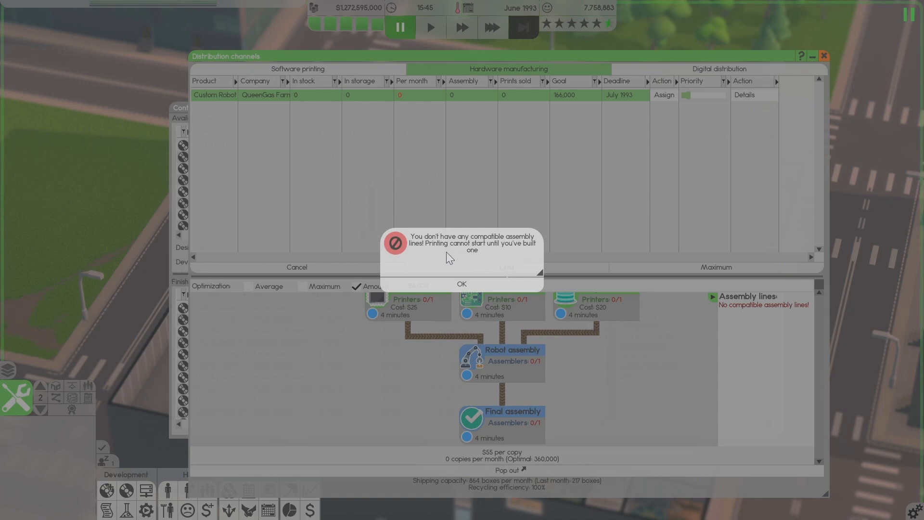
pyautogui.moveTo(484, 303)
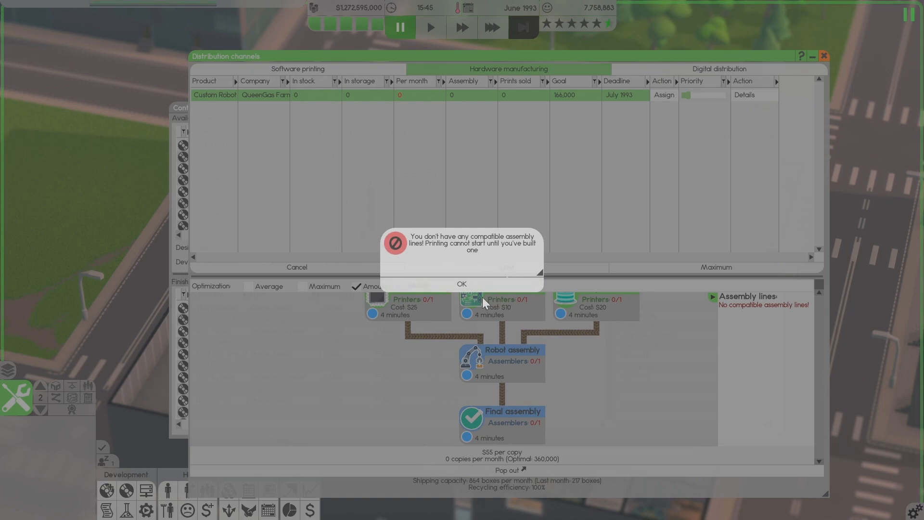
# - Dismiss the no-assembly-lines warning, glance at the contracts list and leave distribution for build mode
pyautogui.click(461, 283)
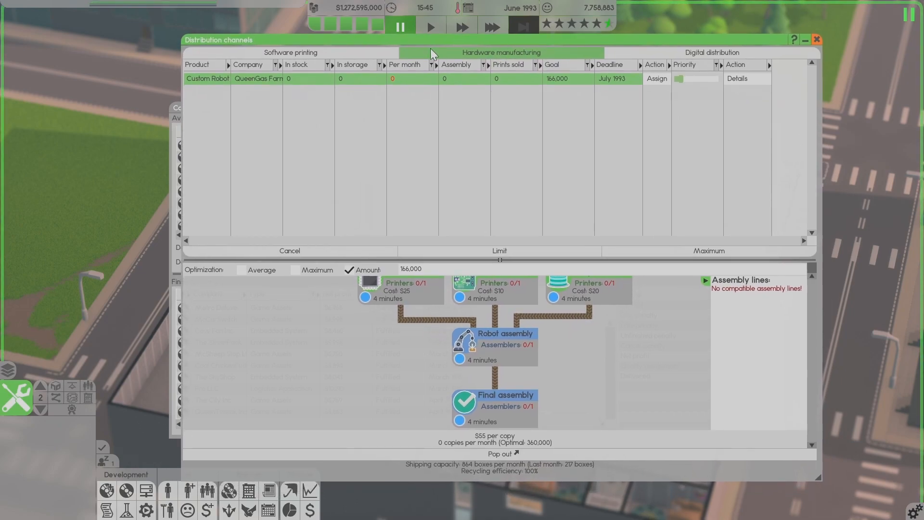
pyautogui.moveTo(256, 238)
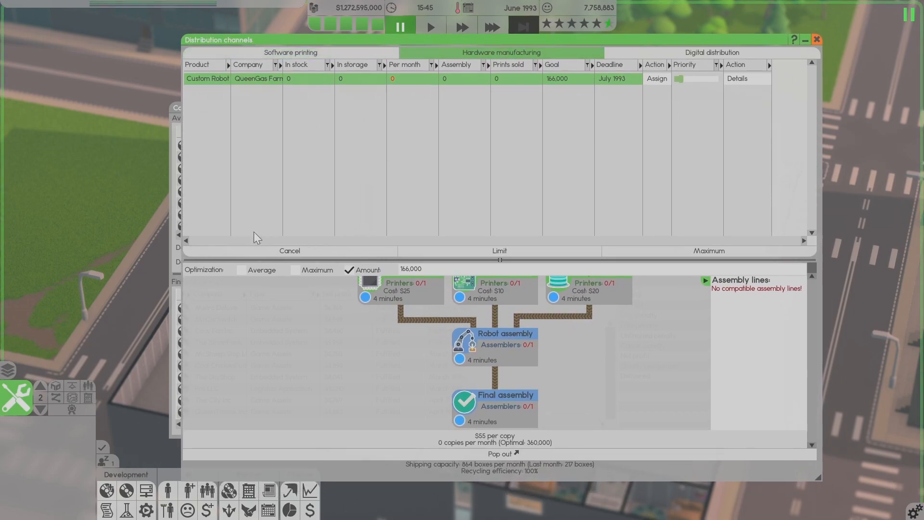
pyautogui.moveTo(125, 490)
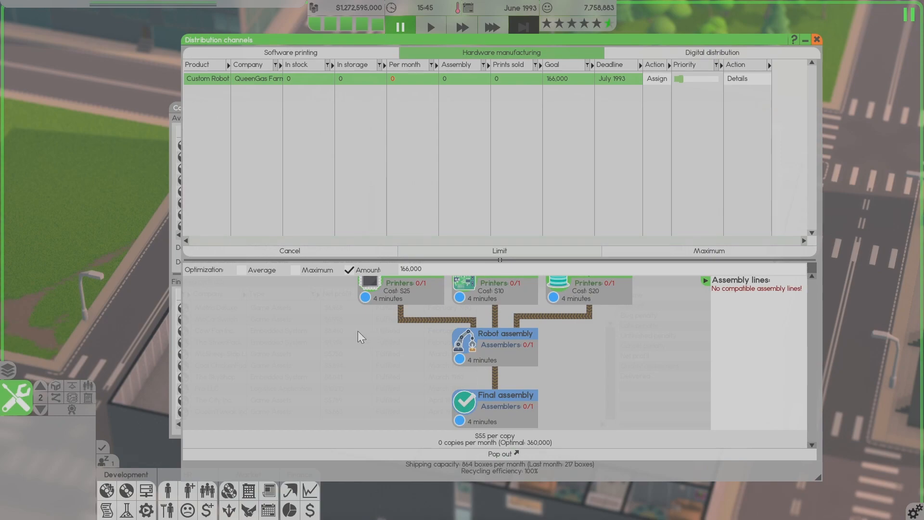
pyautogui.moveTo(246, 286)
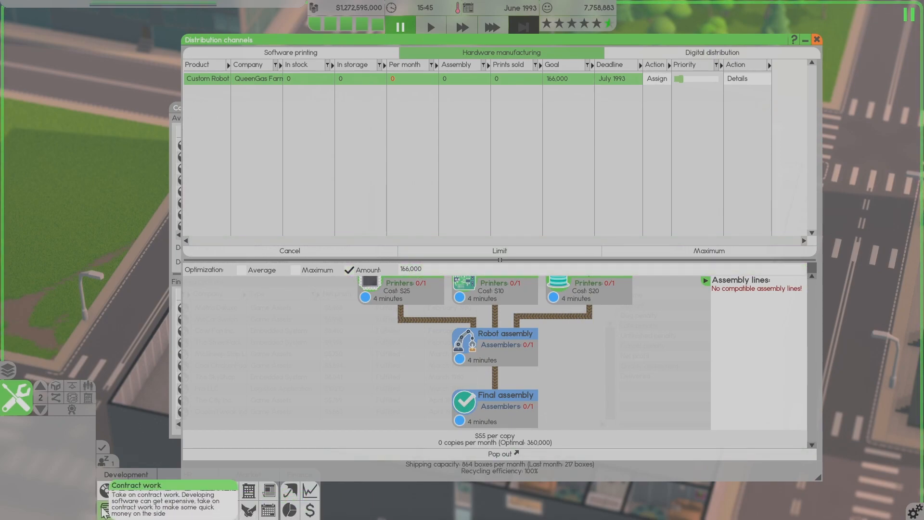
pyautogui.click(103, 503)
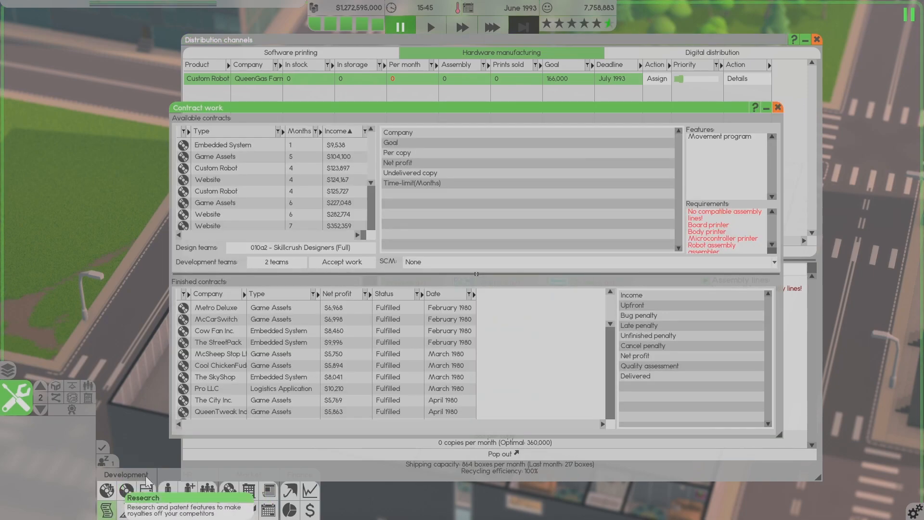
pyautogui.moveTo(763, 167)
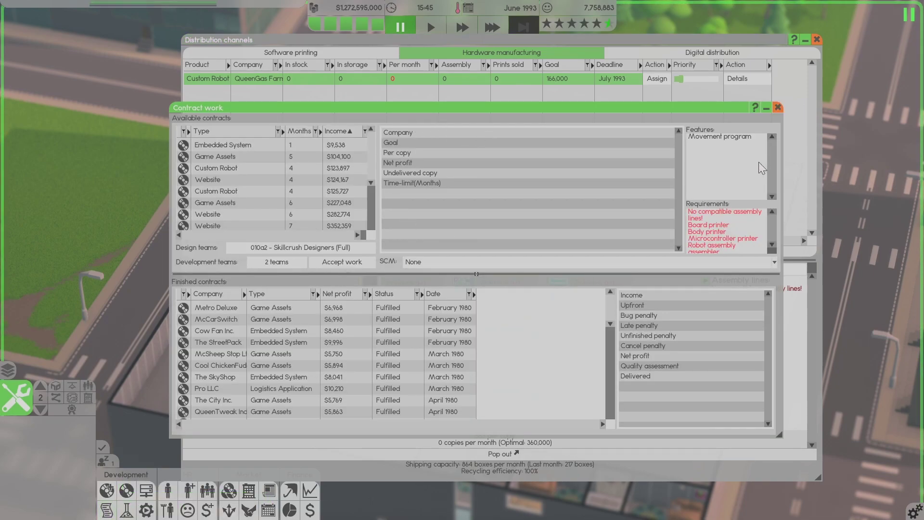
pyautogui.click(736, 78)
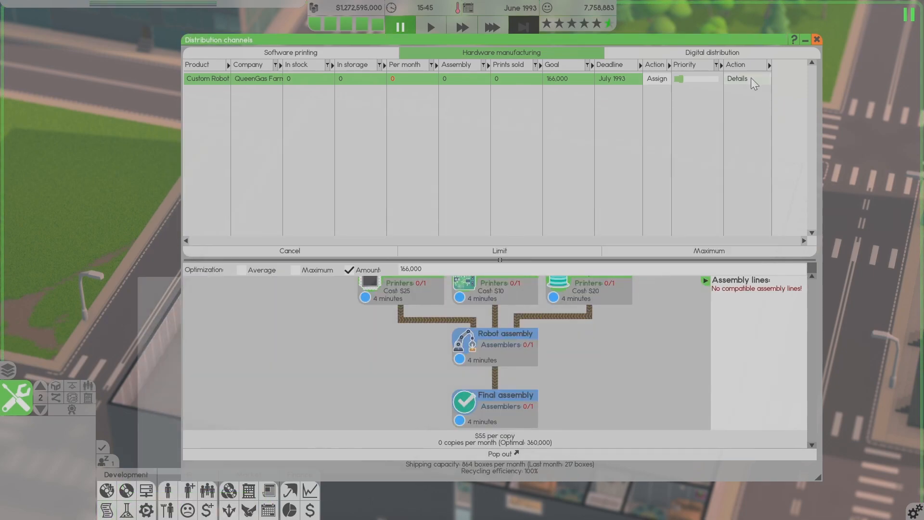
pyautogui.moveTo(566, 98)
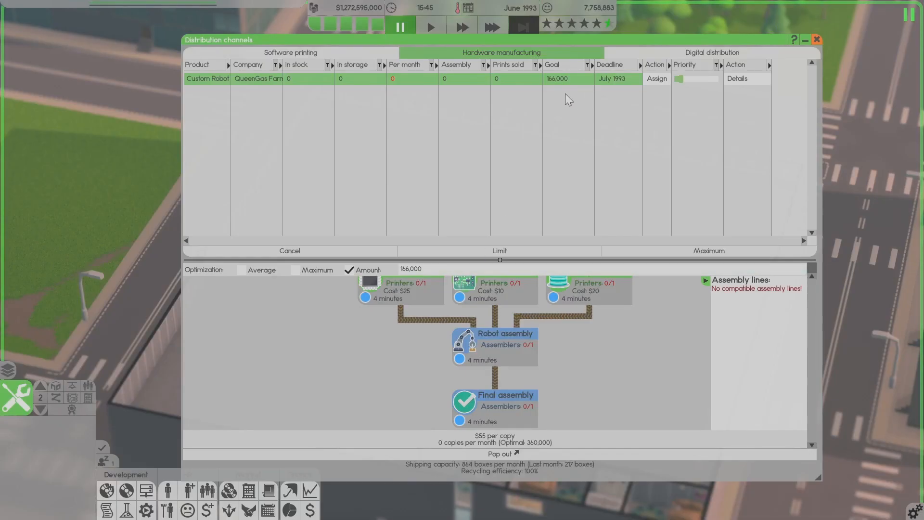
pyautogui.moveTo(581, 93)
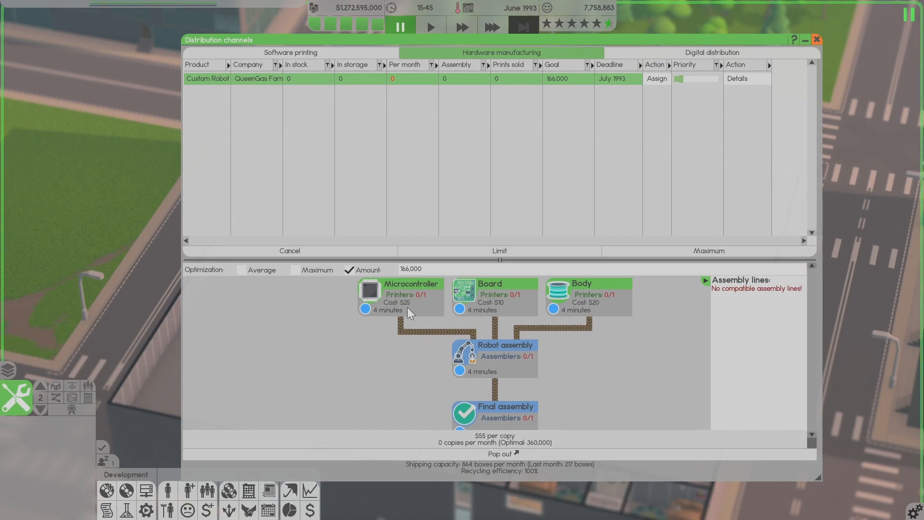
pyautogui.click(818, 39)
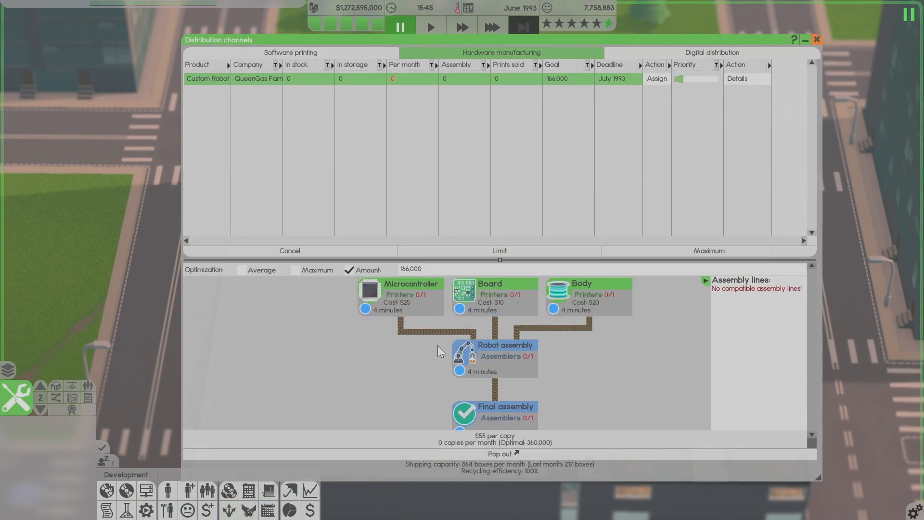
pyautogui.moveTo(786, 110)
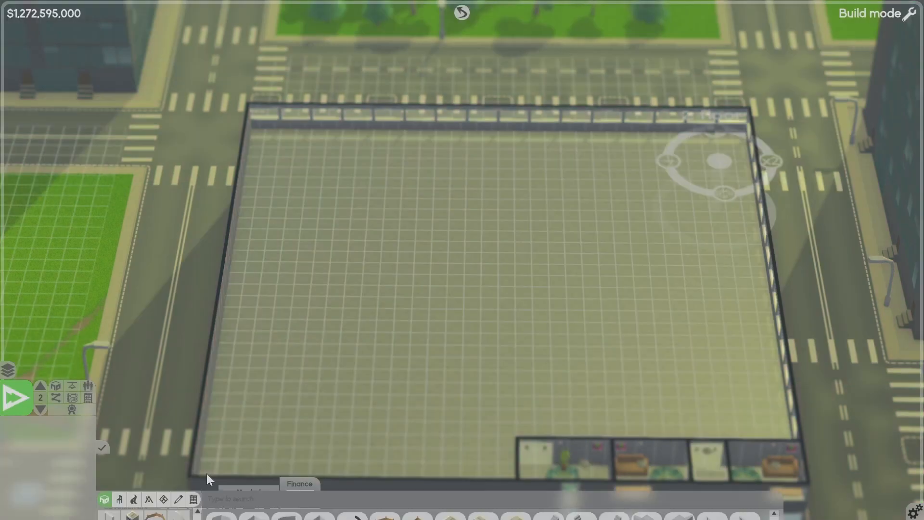
# - Place a Component Printer from the furniture catalogue on the empty second floor
pyautogui.click(134, 424)
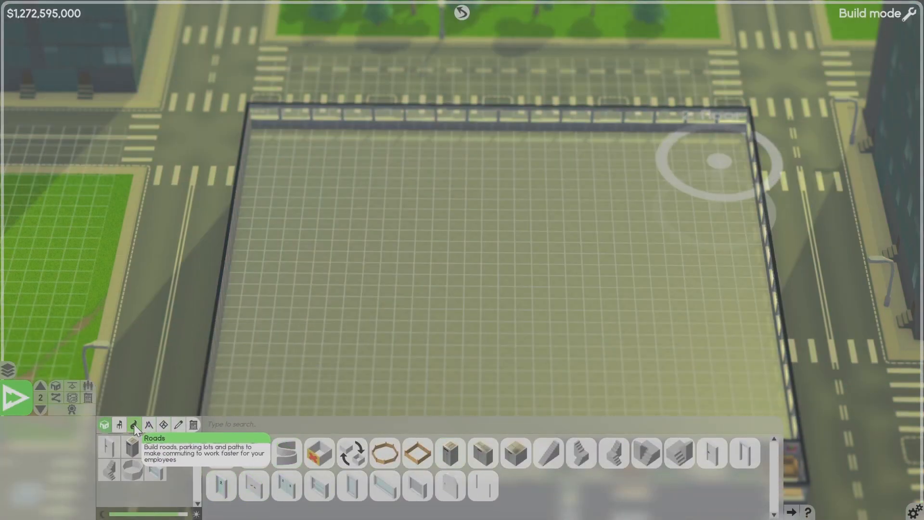
pyautogui.click(119, 425)
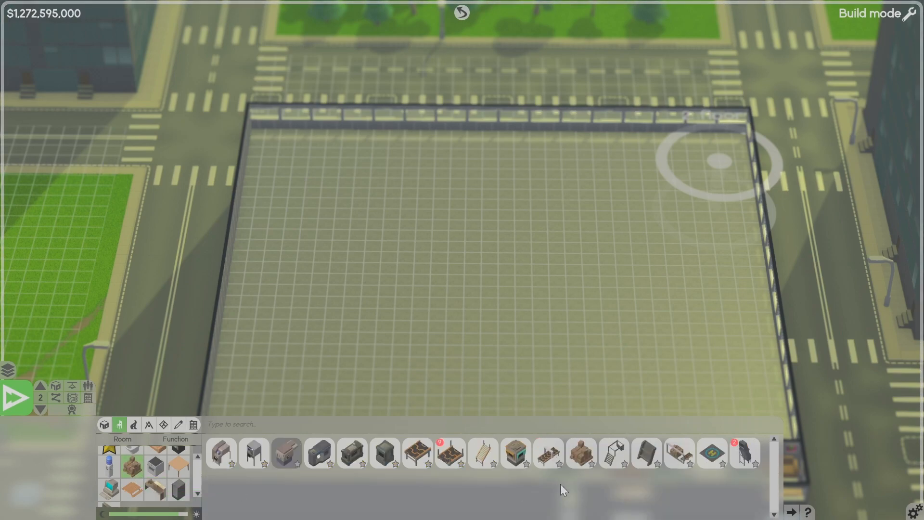
pyautogui.moveTo(318, 454)
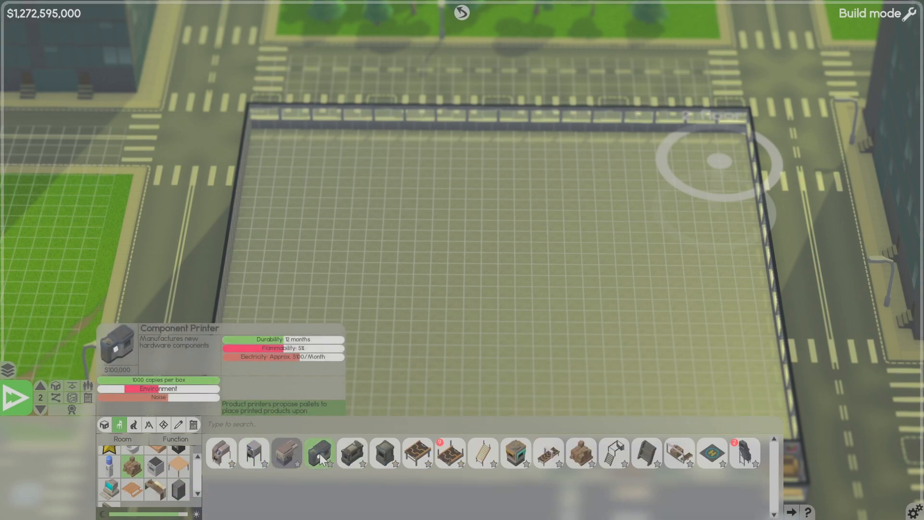
pyautogui.moveTo(312, 454)
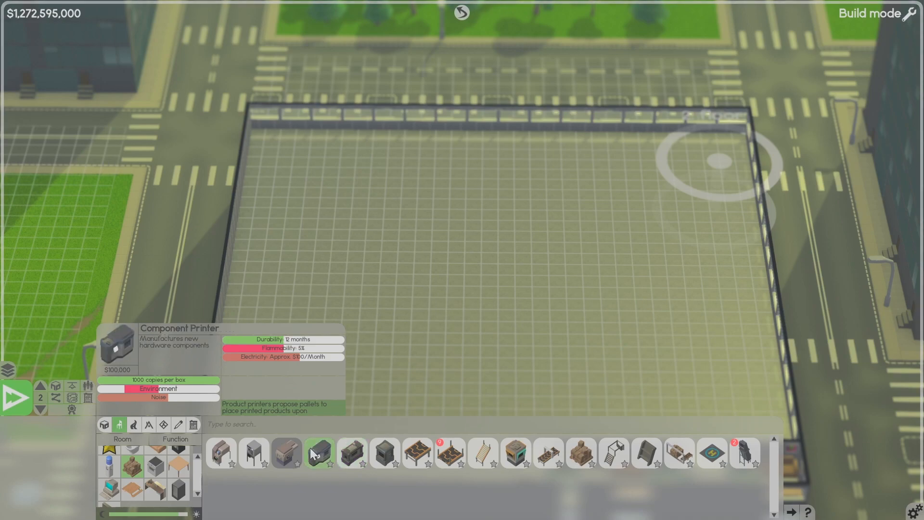
pyautogui.click(320, 453)
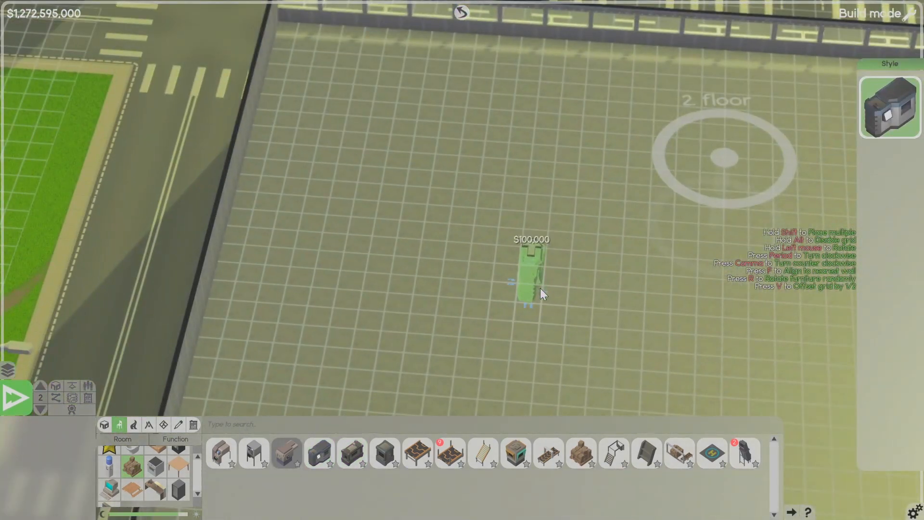
pyautogui.moveTo(464, 212)
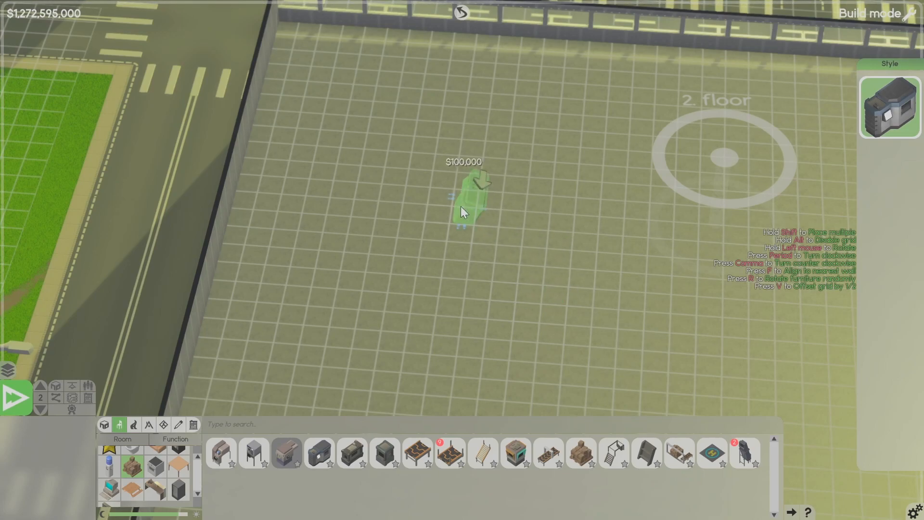
pyautogui.click(463, 201)
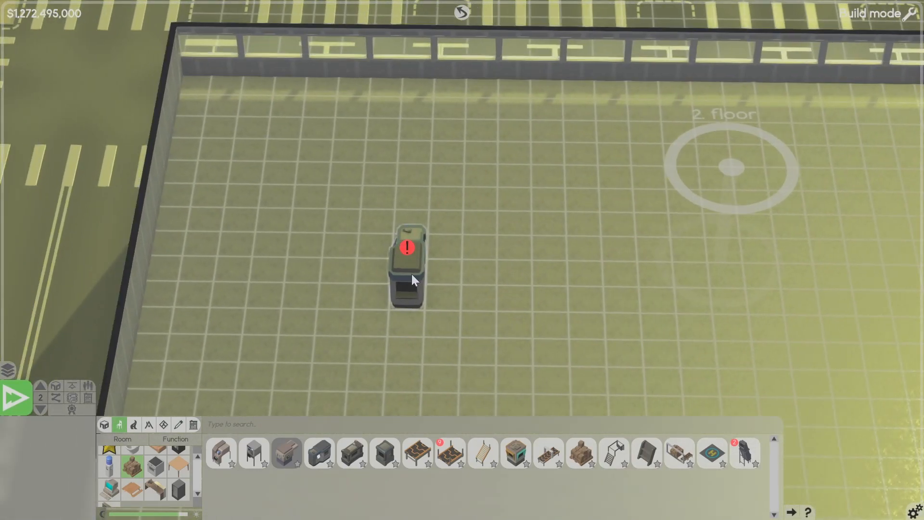
# - Browse the printer's production setup through the Embedded System chart to another product category
pyautogui.click(407, 266)
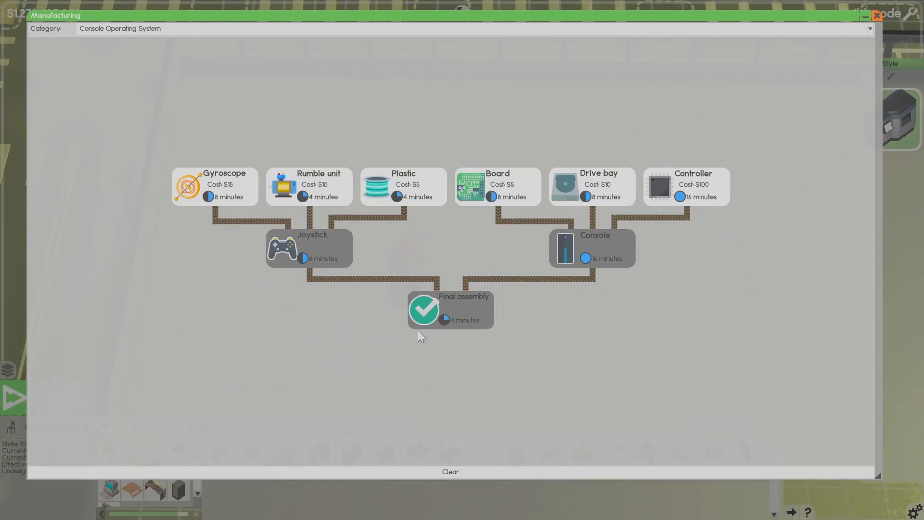
pyautogui.click(872, 28)
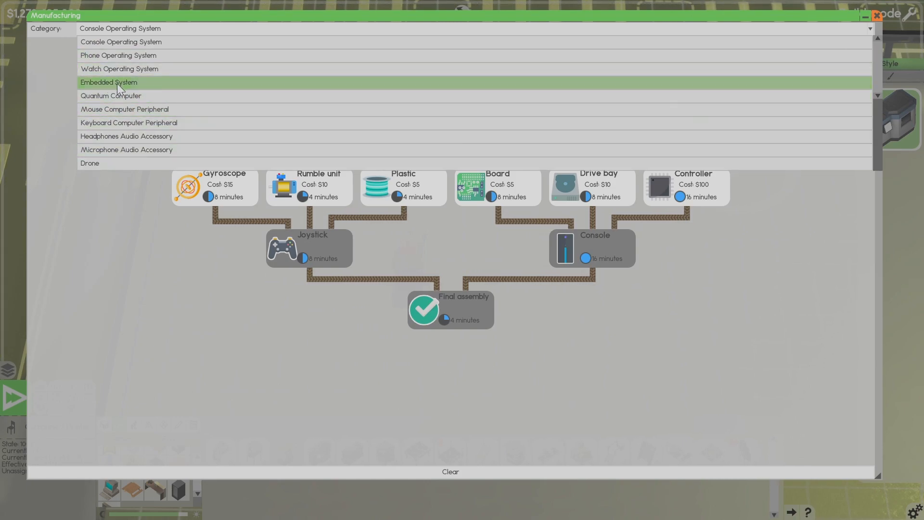
pyautogui.click(109, 82)
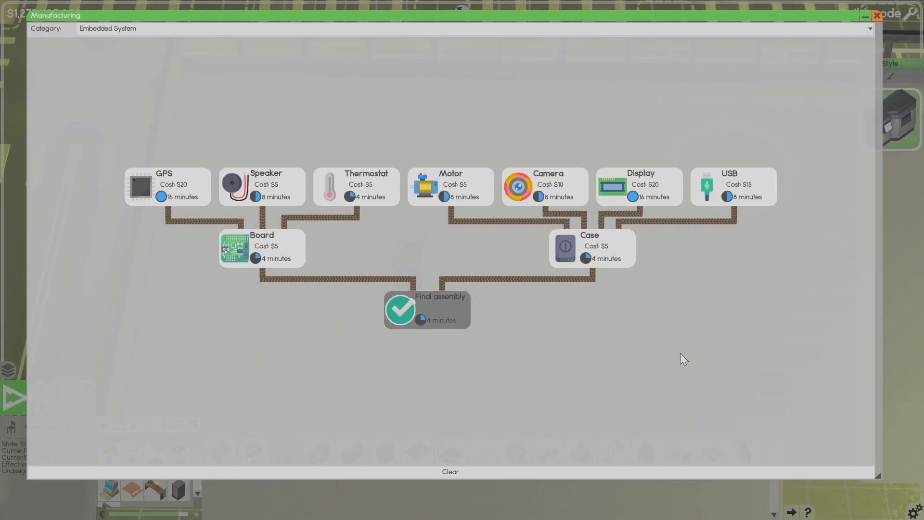
pyautogui.moveTo(107, 66)
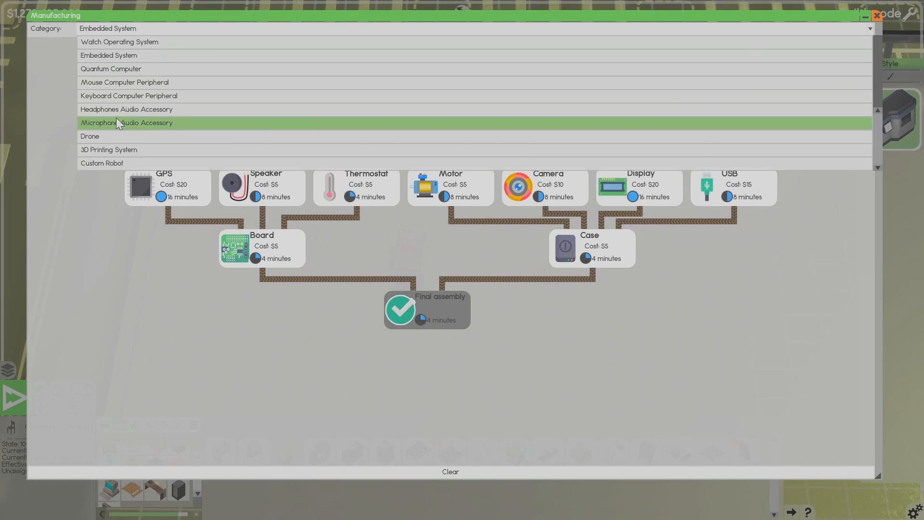
pyautogui.click(103, 164)
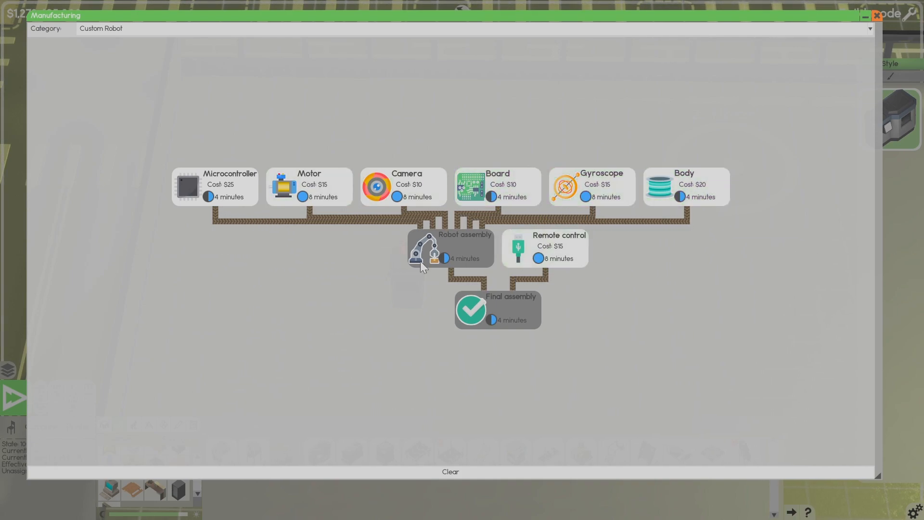
# - Assign the printer to make Microcontrollers for the Custom Robot
pyautogui.click(215, 187)
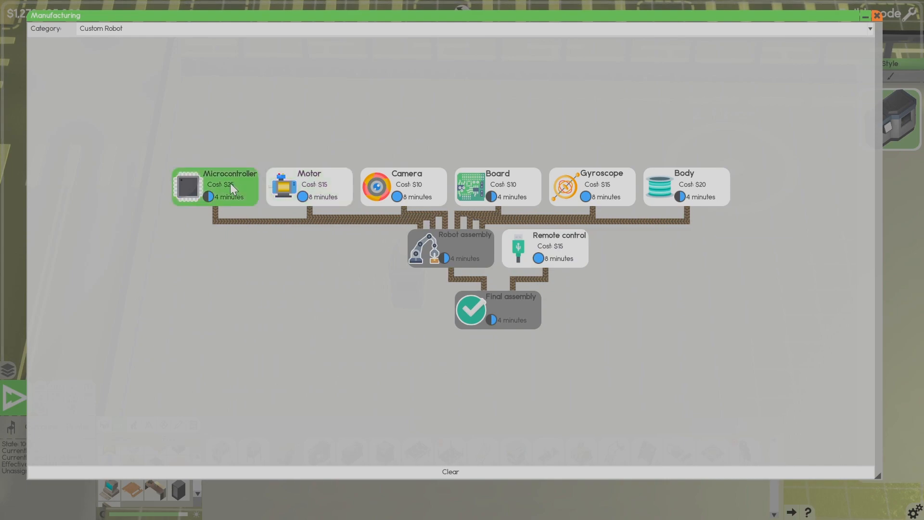
pyautogui.click(497, 186)
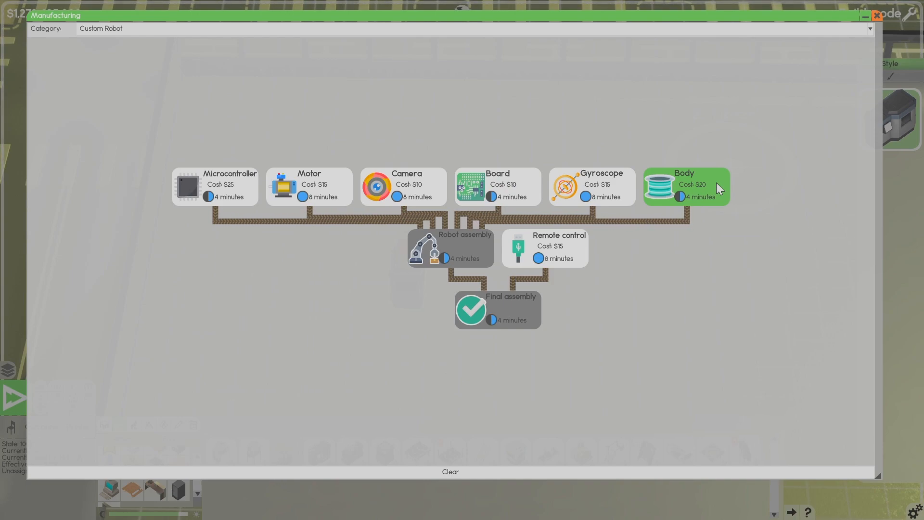
pyautogui.click(214, 187)
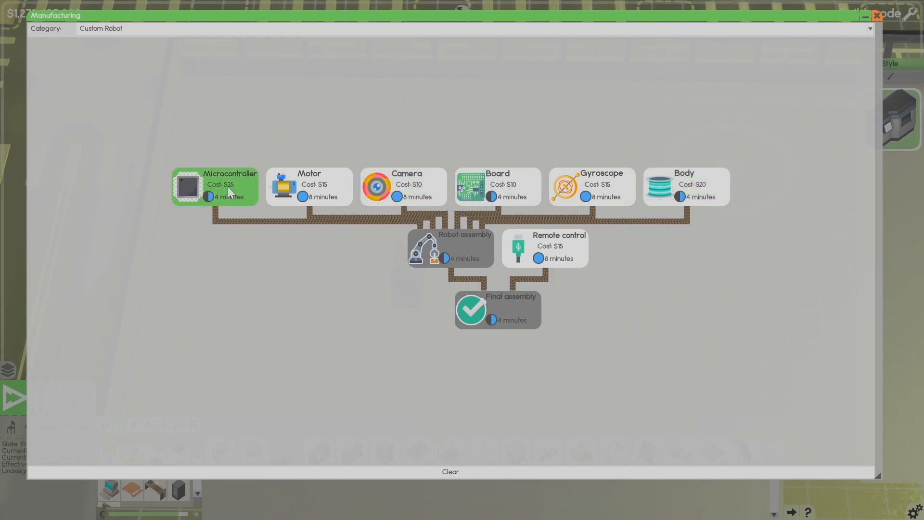
pyautogui.moveTo(229, 200)
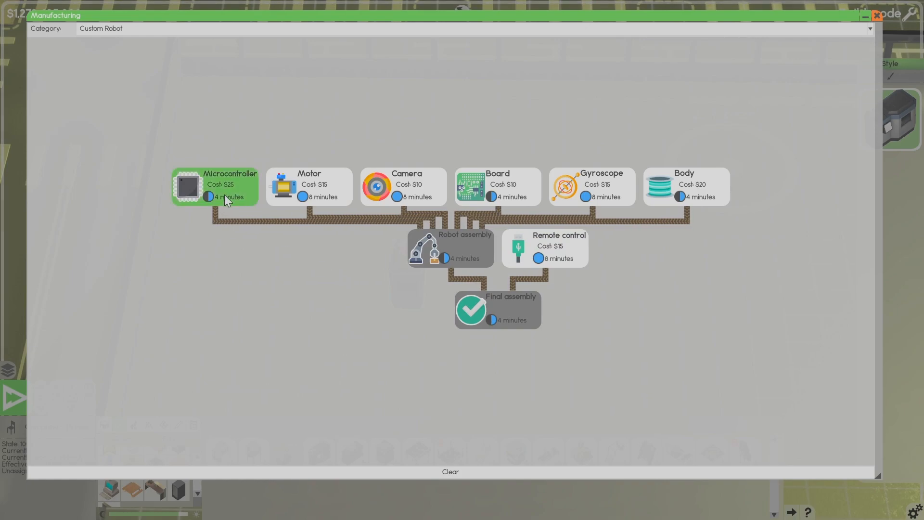
pyautogui.click(876, 14)
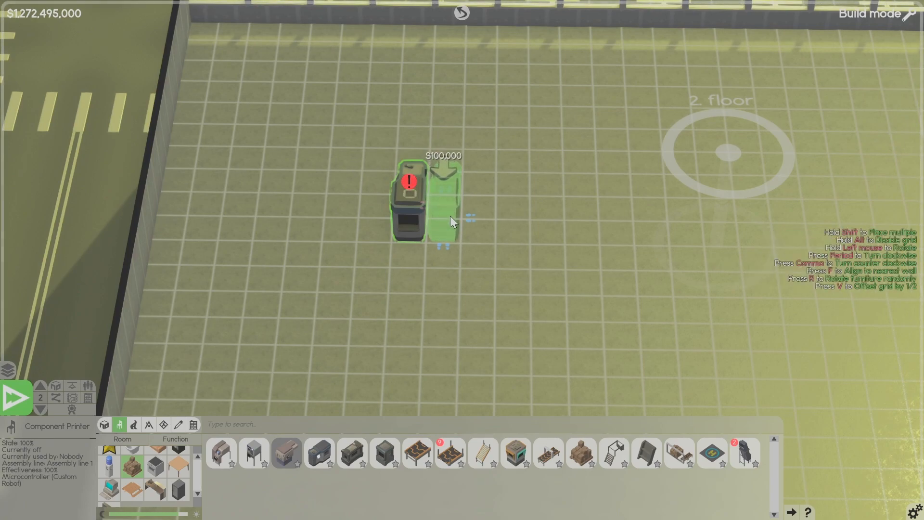
# - Place further component printers in the row for Custom Robot Boards and Bodies
pyautogui.rightClick(406, 203)
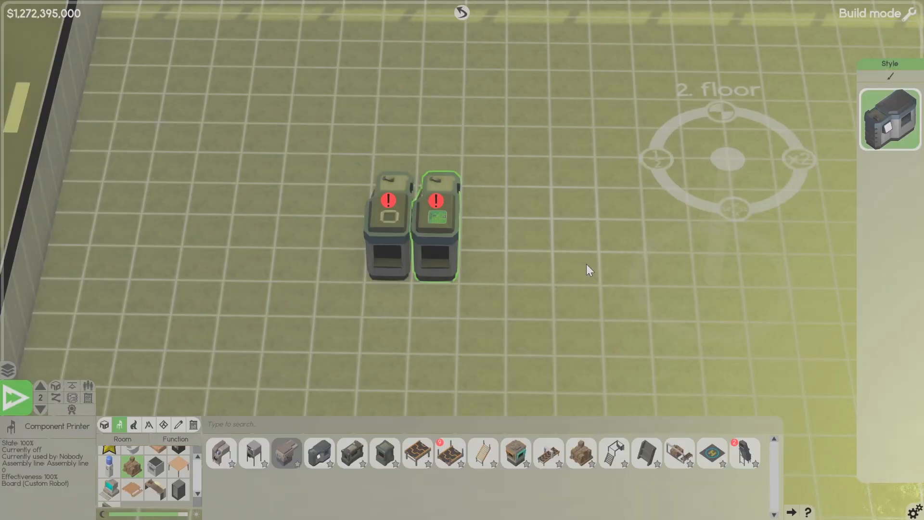
pyautogui.click(484, 230)
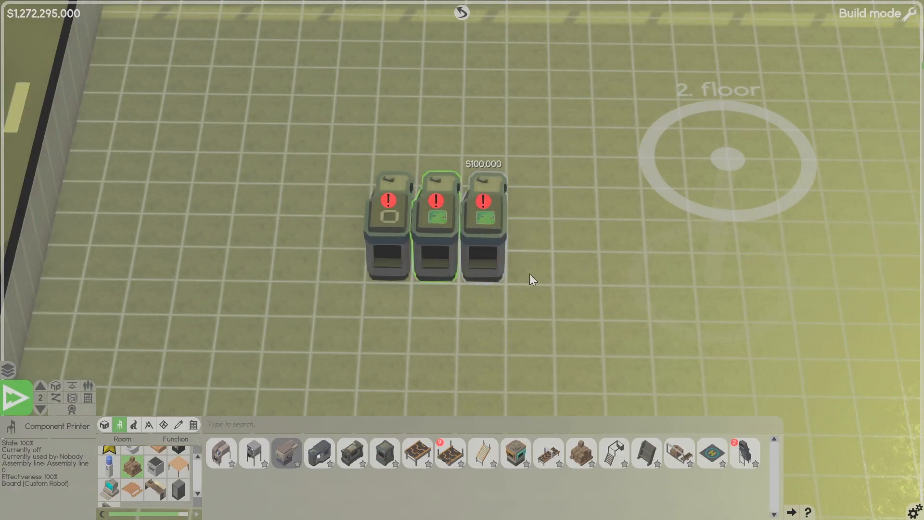
pyautogui.rightClick(485, 224)
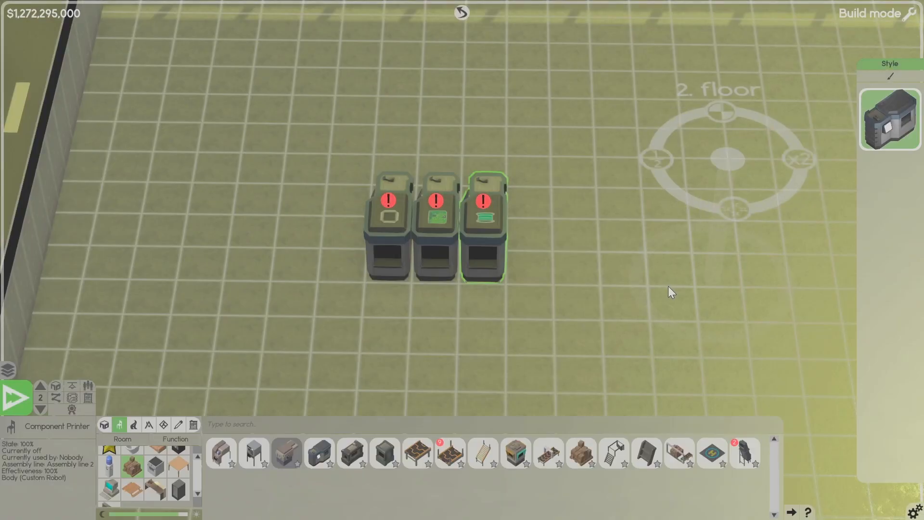
pyautogui.moveTo(450, 453)
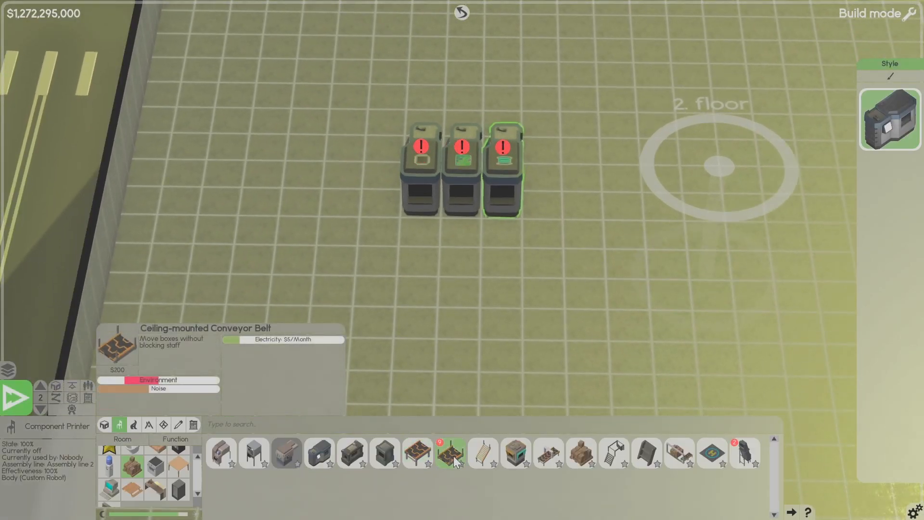
# - Lay conveyor belts from the three printers into a shared cross belt
pyautogui.click(449, 453)
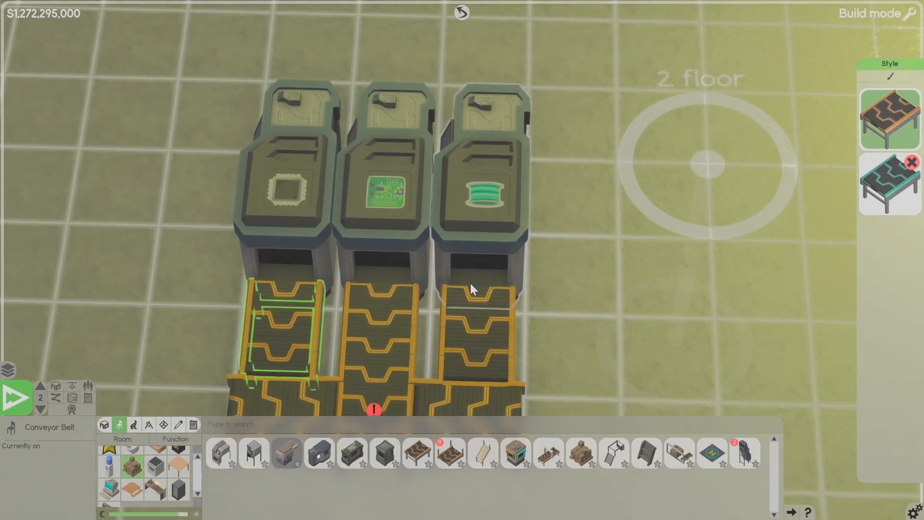
pyautogui.scroll(-3)
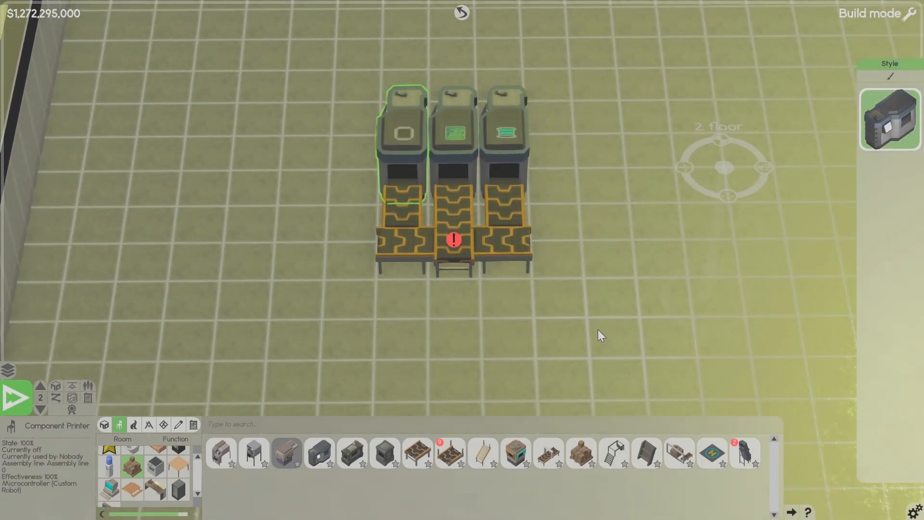
pyautogui.moveTo(385, 453)
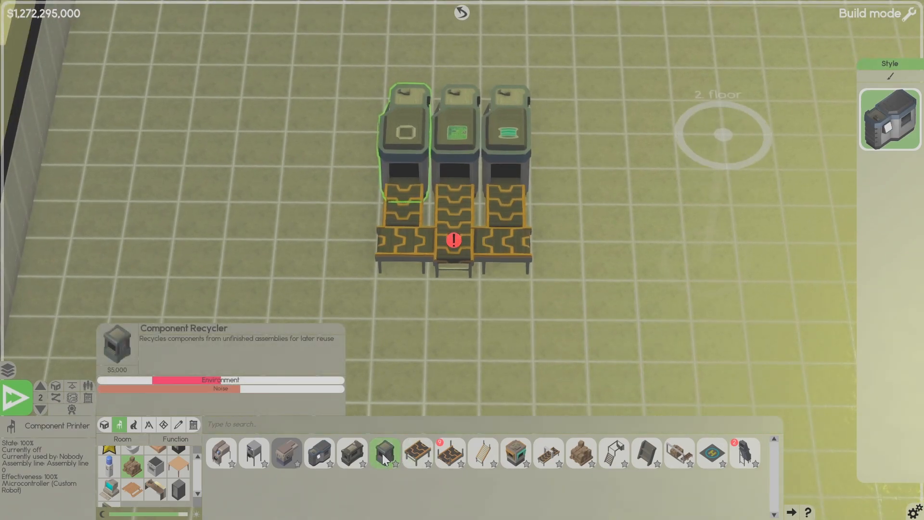
pyautogui.moveTo(352, 453)
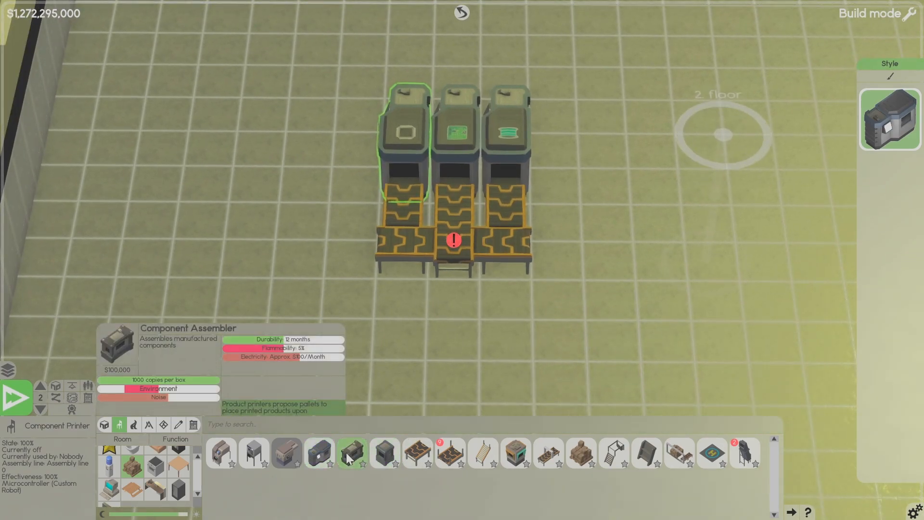
# - Place a component assembler for Robot assembly below the belts, fed by the printers
pyautogui.click(353, 452)
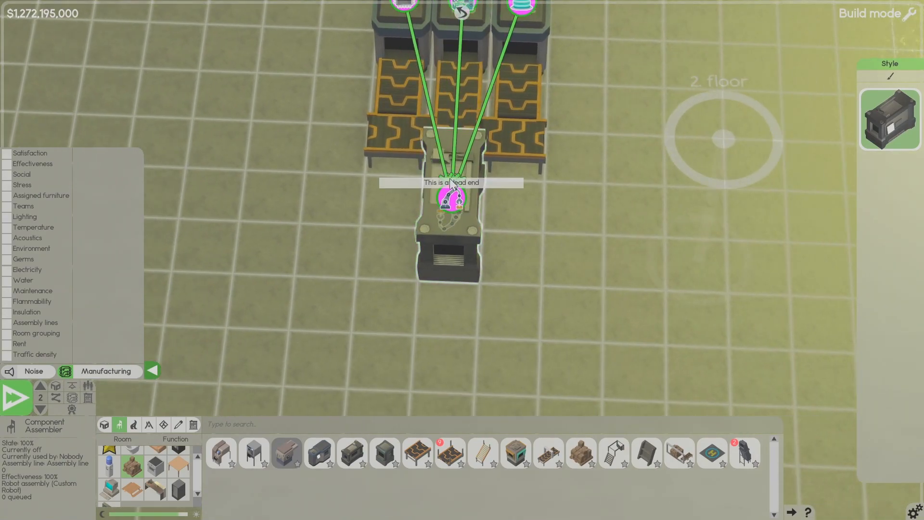
pyautogui.moveTo(319, 453)
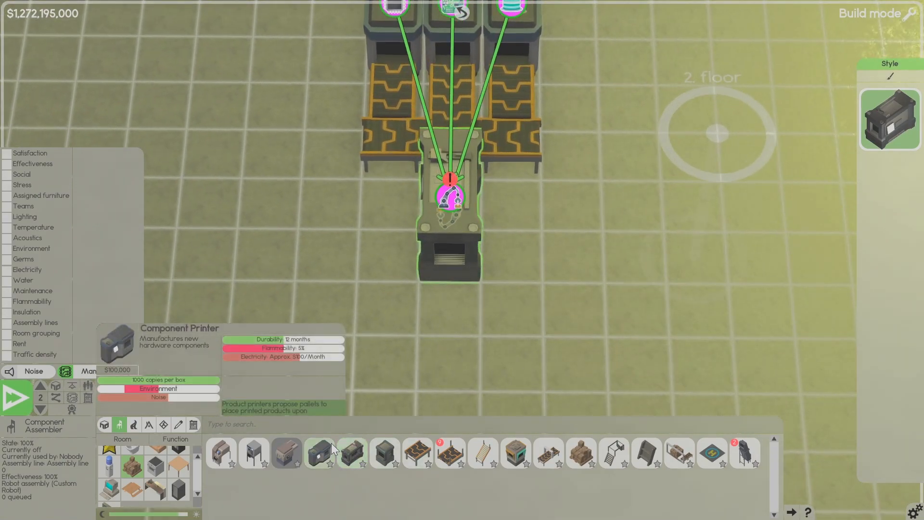
pyautogui.moveTo(352, 452)
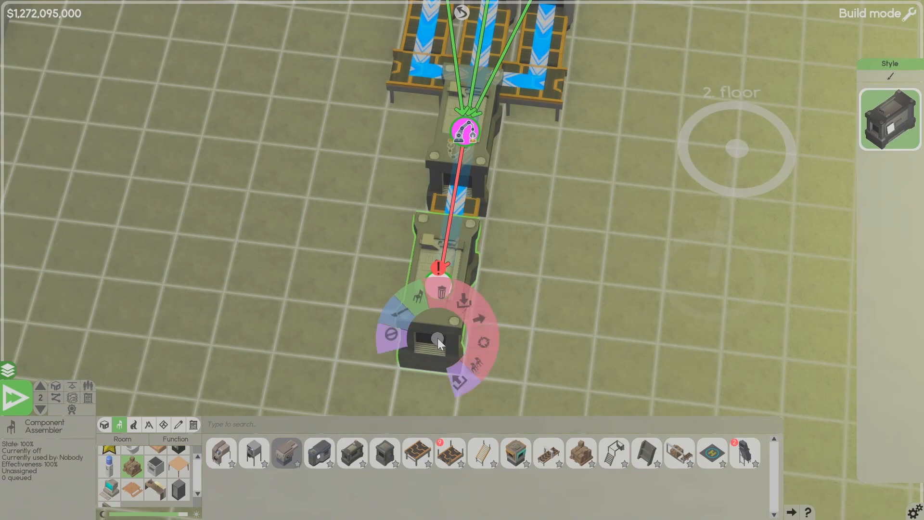
# - Assign the second component assembler to the Custom Robot's Final assembly
pyautogui.click(439, 341)
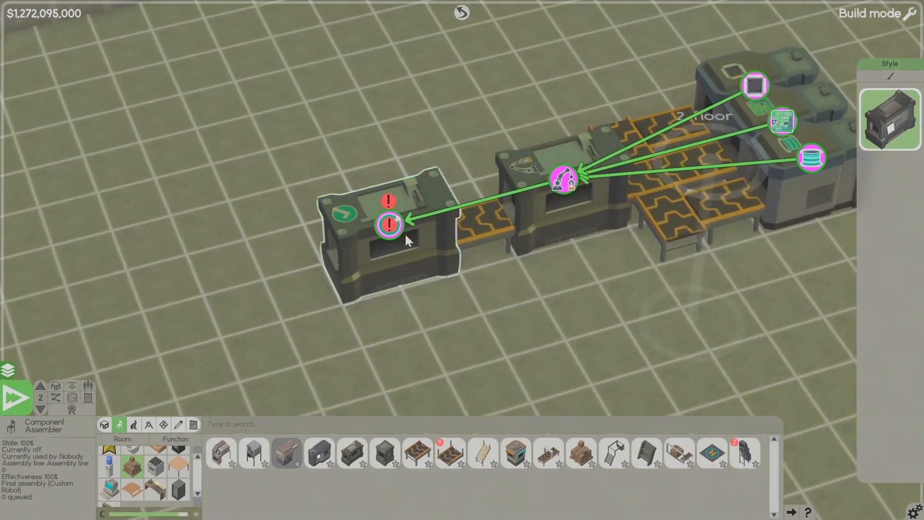
pyautogui.moveTo(389, 227)
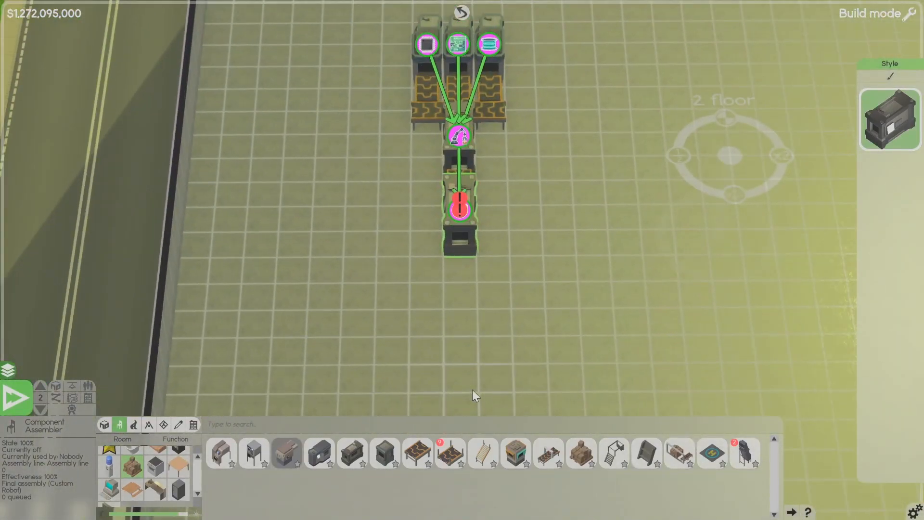
pyautogui.moveTo(515, 453)
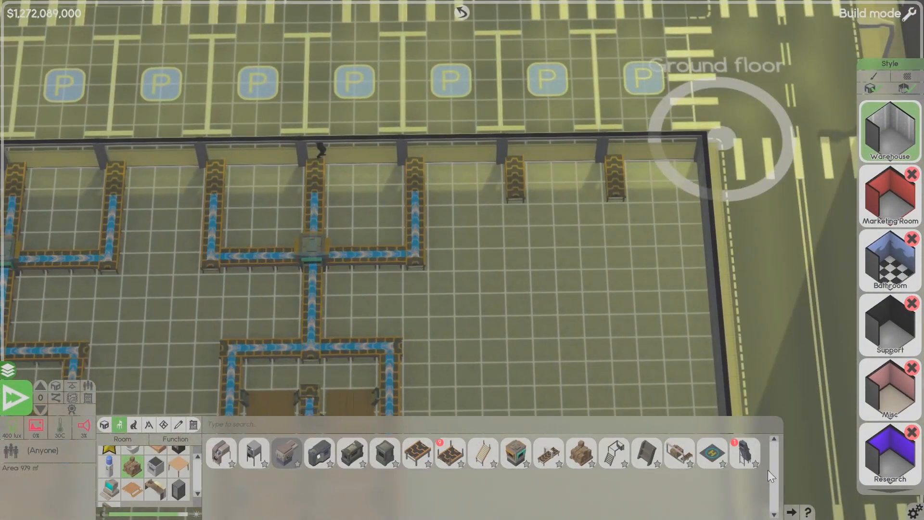
# - Place a Box Elevator next to the ground-floor conveyor so boxes can travel between floors
pyautogui.click(745, 453)
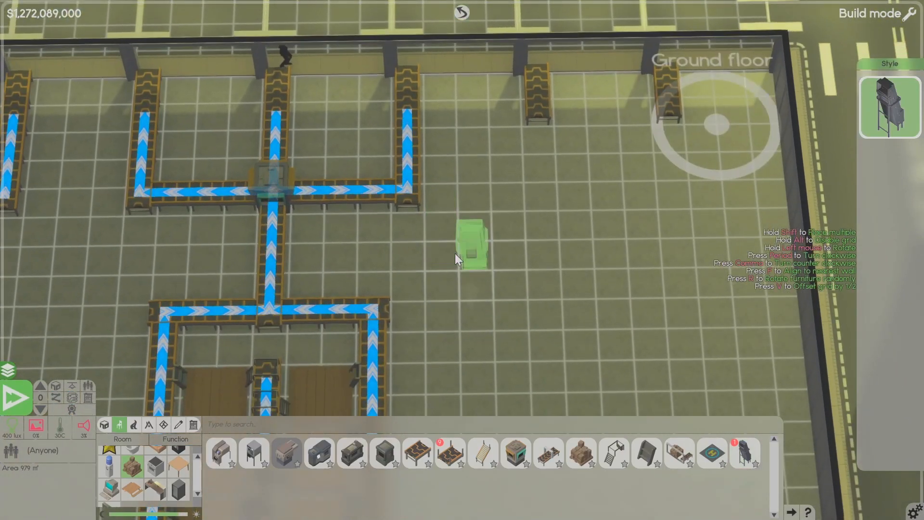
pyautogui.moveTo(503, 259)
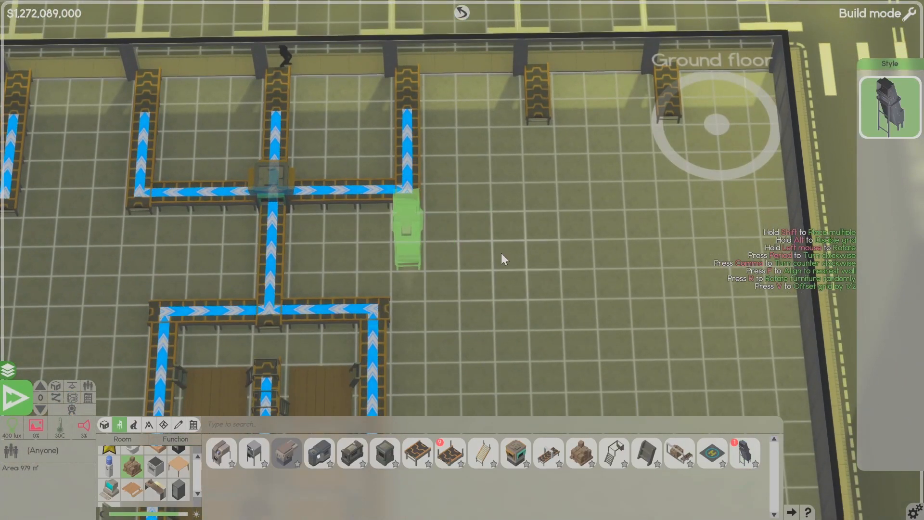
pyautogui.moveTo(351, 258)
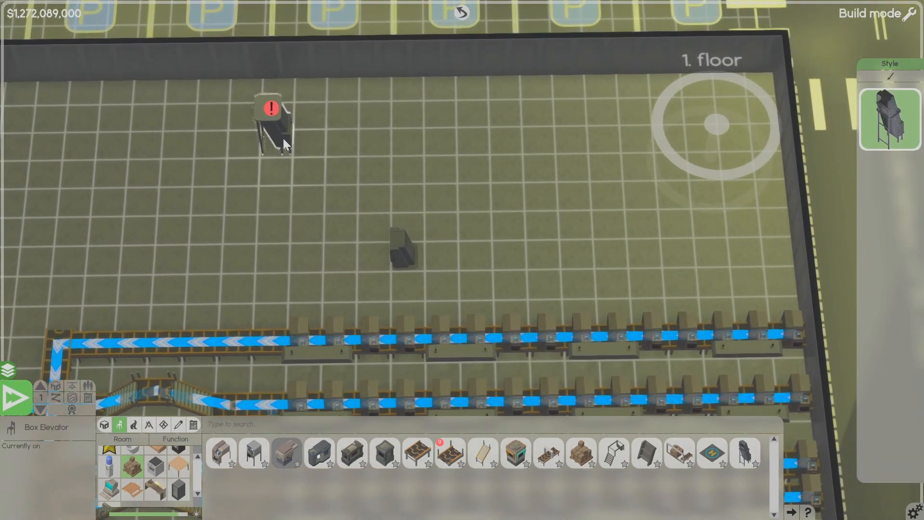
pyautogui.click(40, 409)
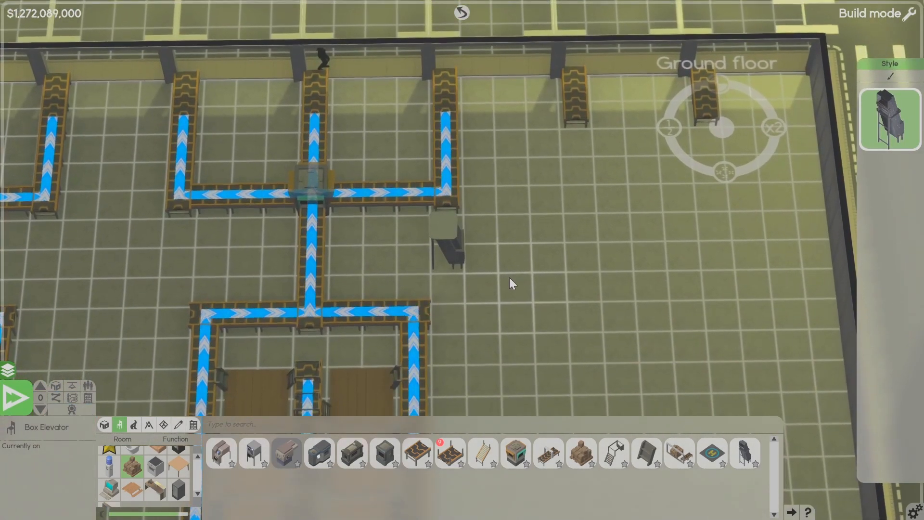
pyautogui.click(40, 384)
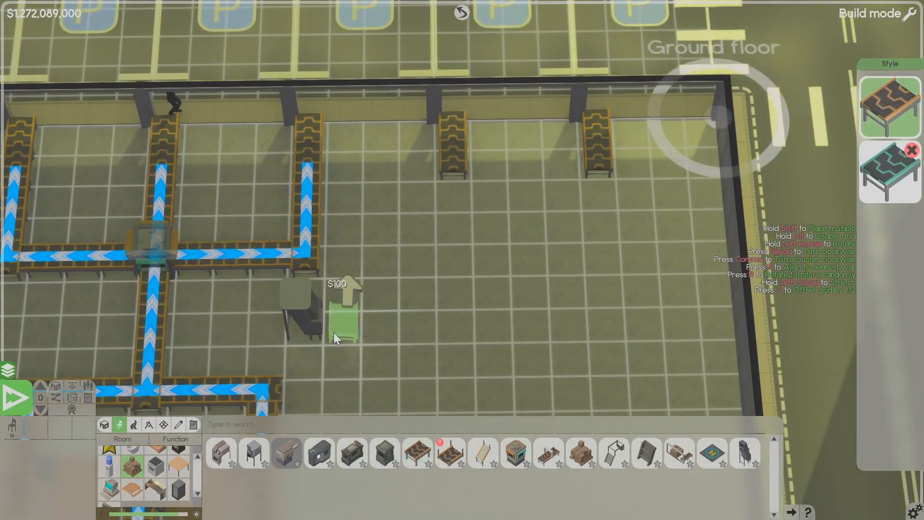
pyautogui.scroll(-3)
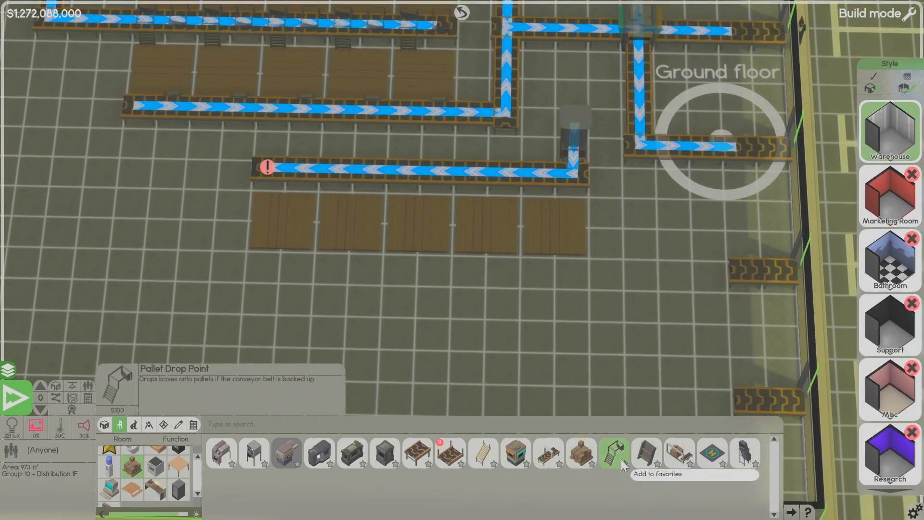
# - Place pallet drop and pickup points on the conveyor belt beside the row of pallets
pyautogui.click(614, 454)
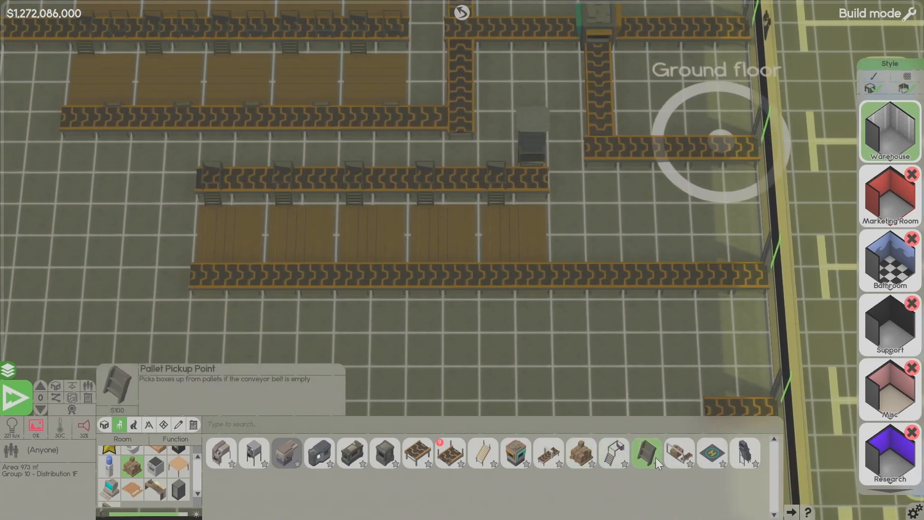
pyautogui.click(646, 454)
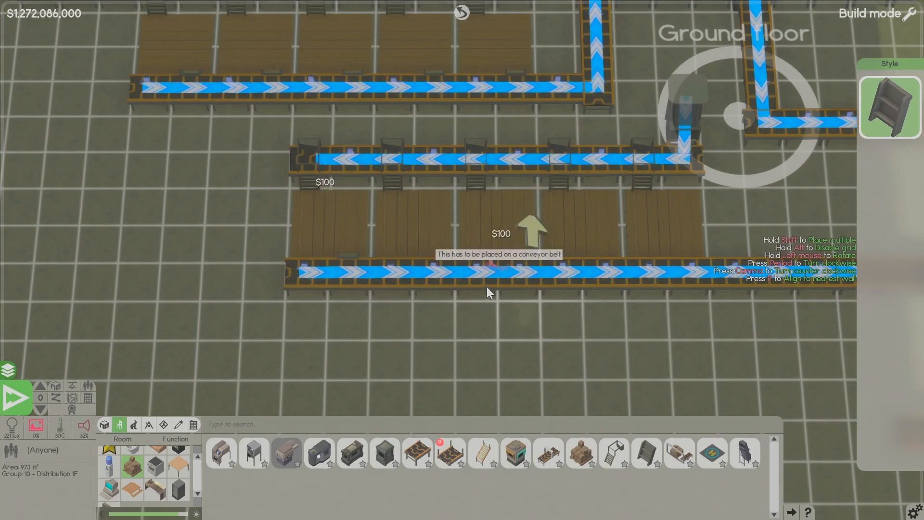
pyautogui.moveTo(639, 270)
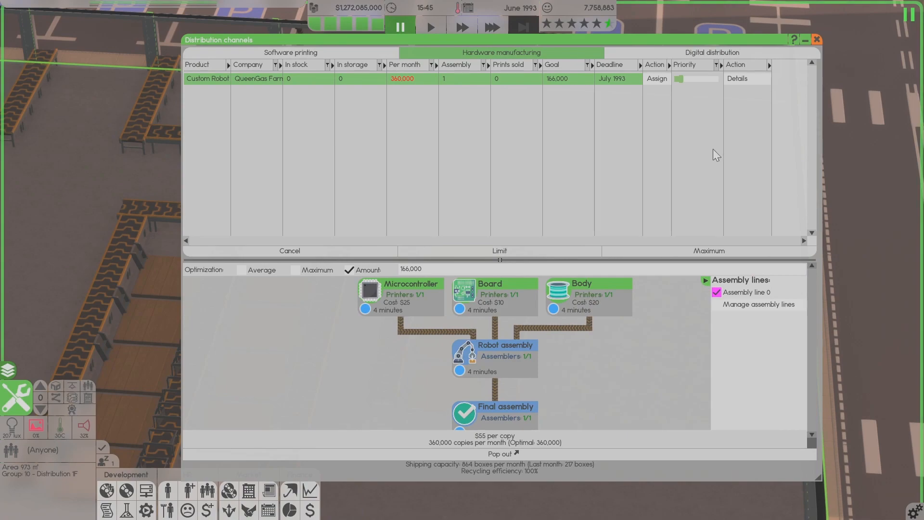
pyautogui.moveTo(760, 304)
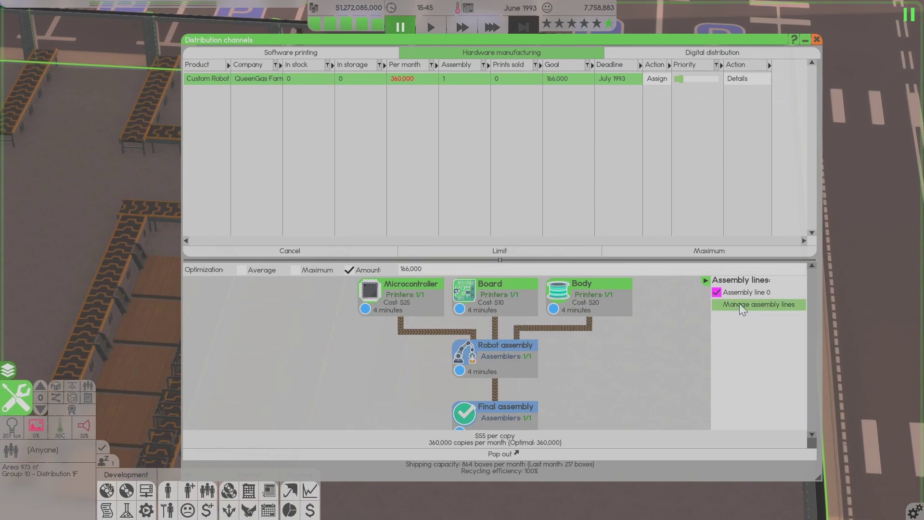
# - Assign Assembly line 0 to QueenGas Farms Inc. only, clearing the All contracts option
pyautogui.click(757, 304)
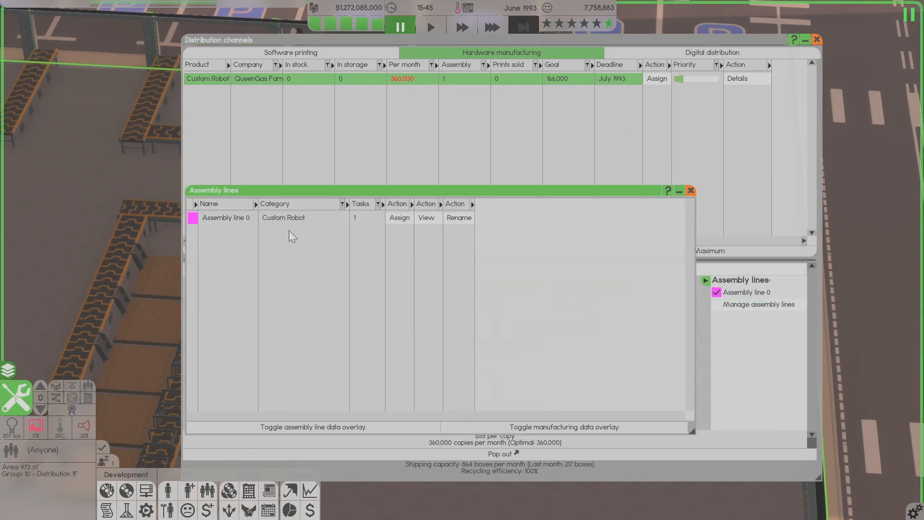
pyautogui.moveTo(228, 203)
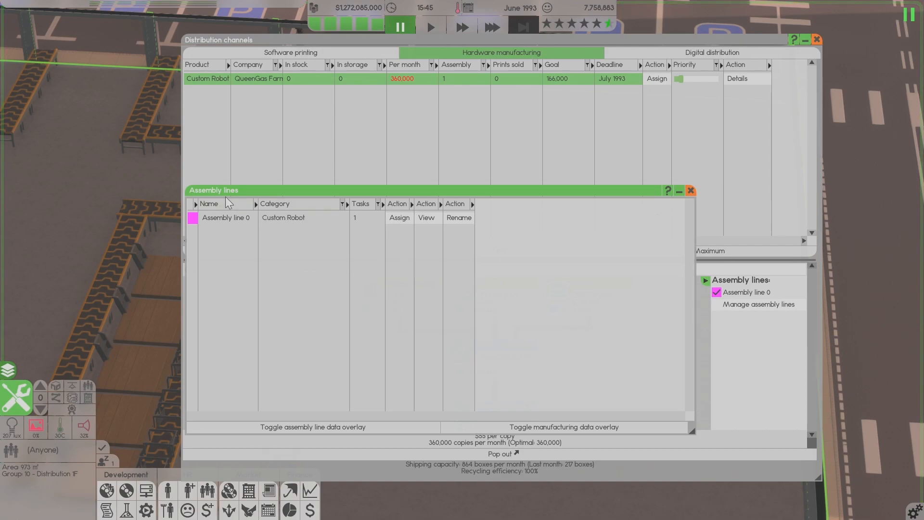
pyautogui.click(193, 216)
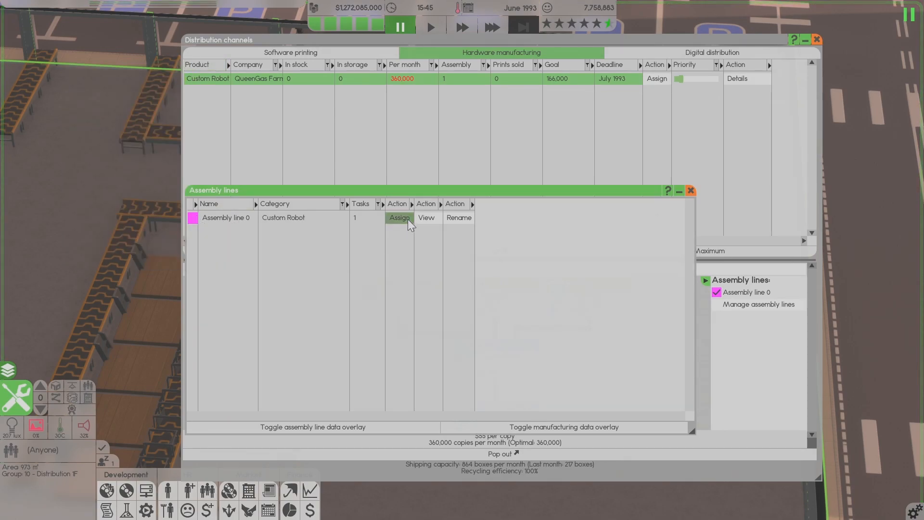
pyautogui.click(399, 217)
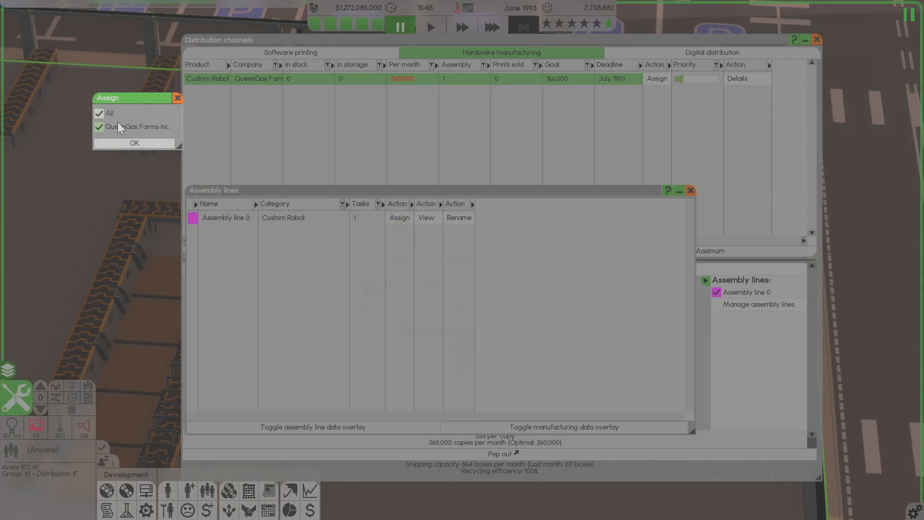
pyautogui.click(99, 114)
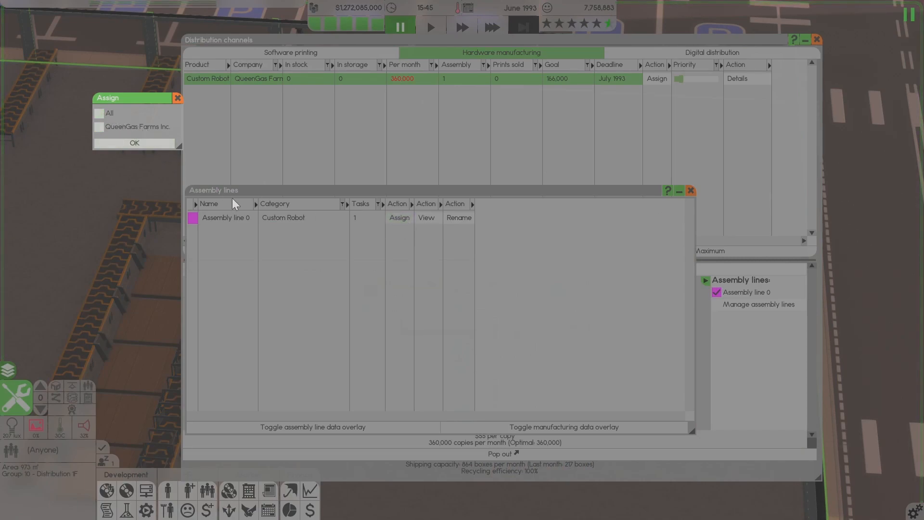
pyautogui.click(98, 126)
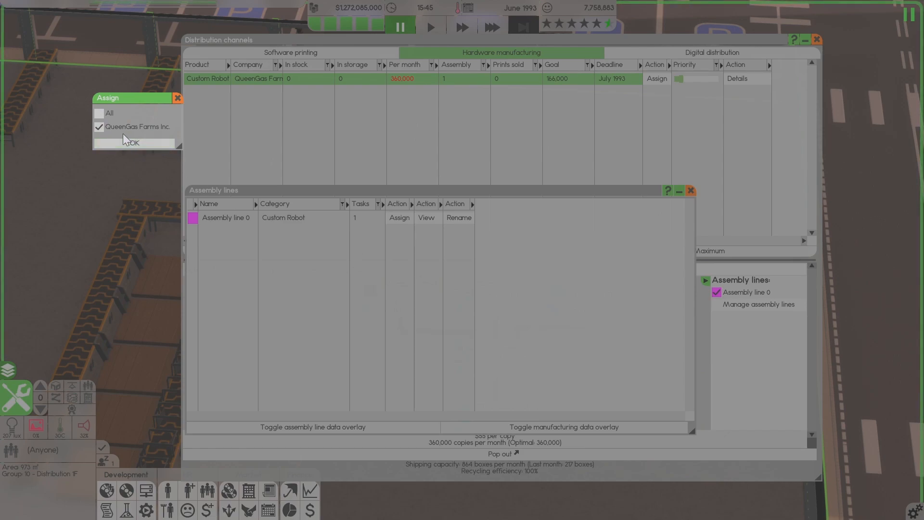
pyautogui.click(135, 144)
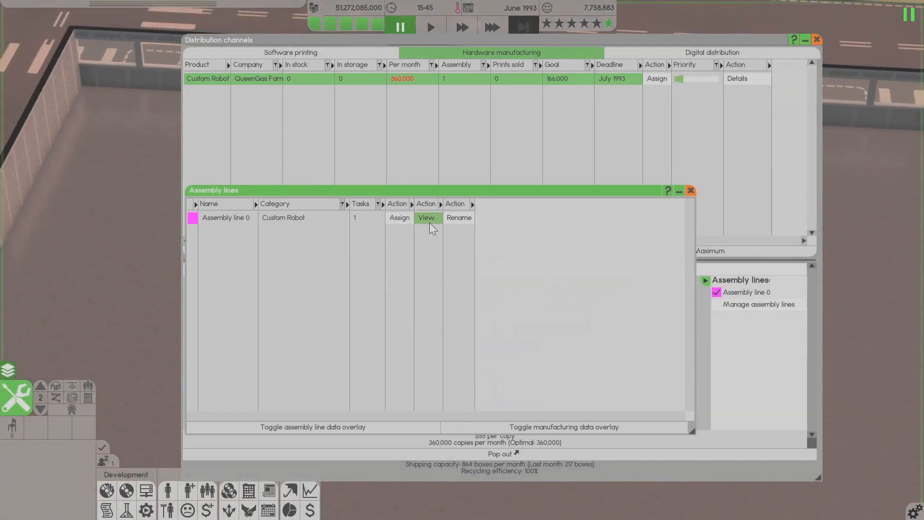
# - View Assembly line 0 on the factory floor and close the Assembly lines window
pyautogui.click(816, 39)
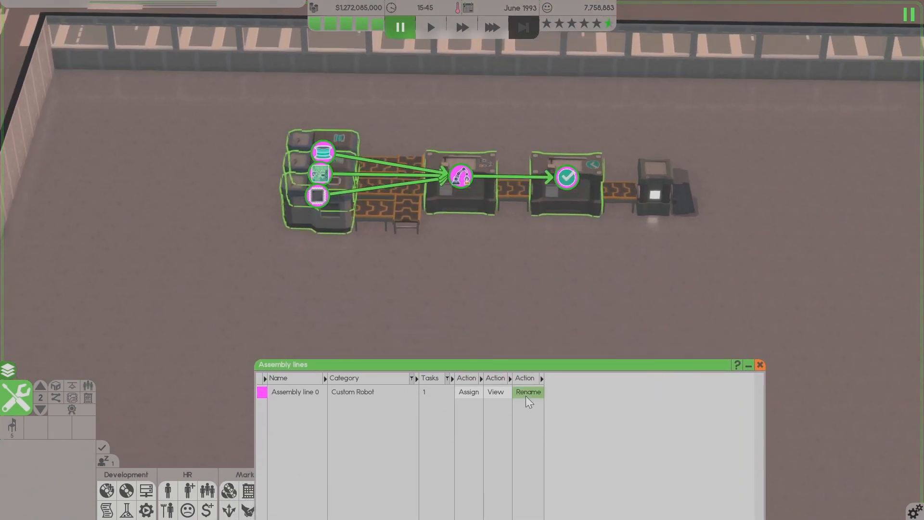
pyautogui.click(528, 392)
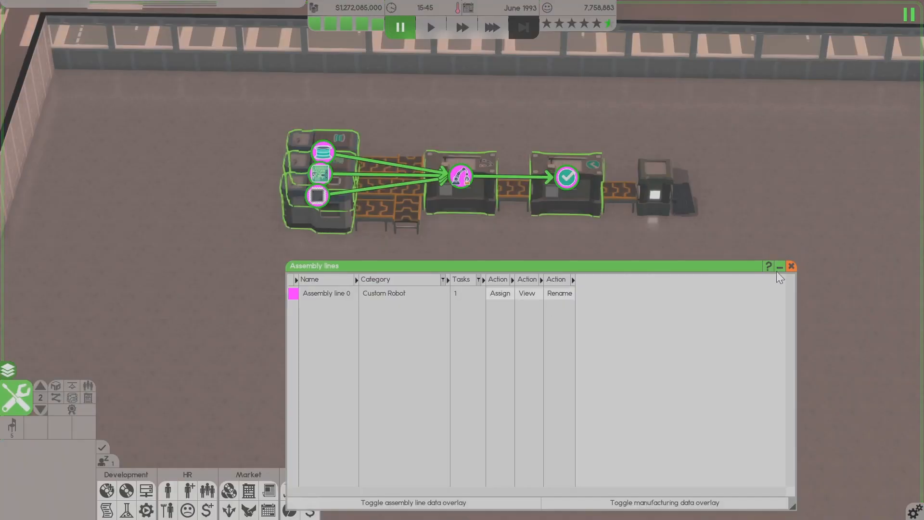
pyautogui.click(790, 266)
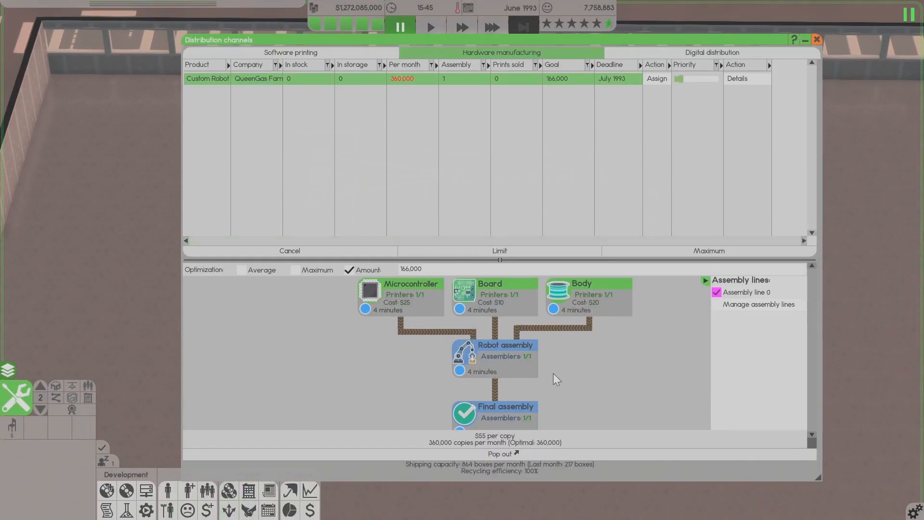
pyautogui.moveTo(630, 429)
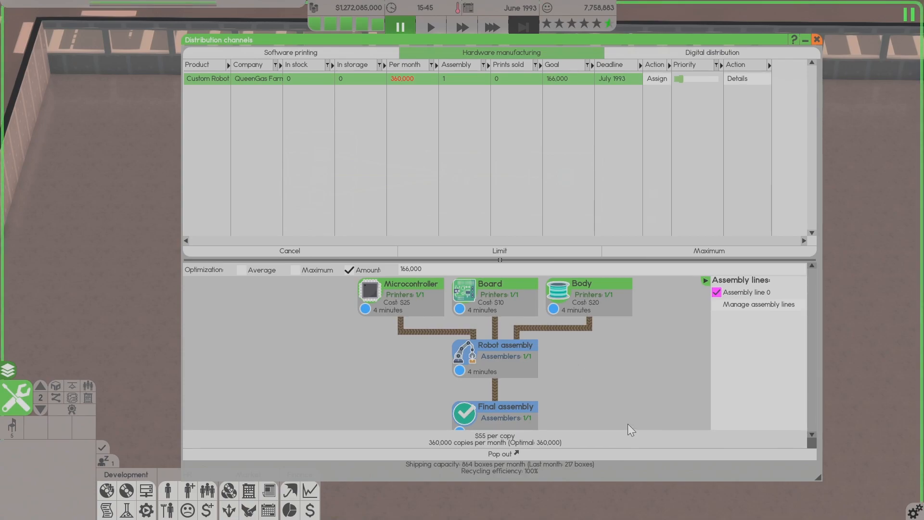
pyautogui.moveTo(580, 428)
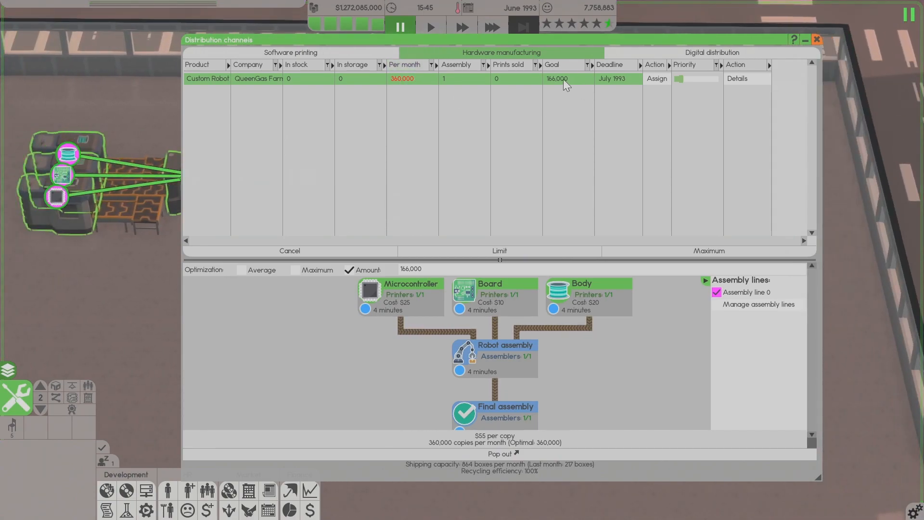
pyautogui.moveTo(595, 90)
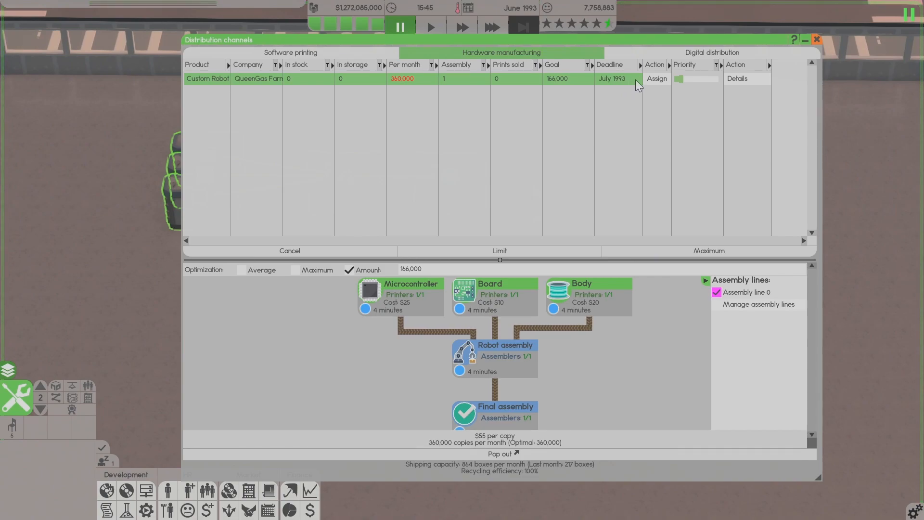
pyautogui.moveTo(432, 26)
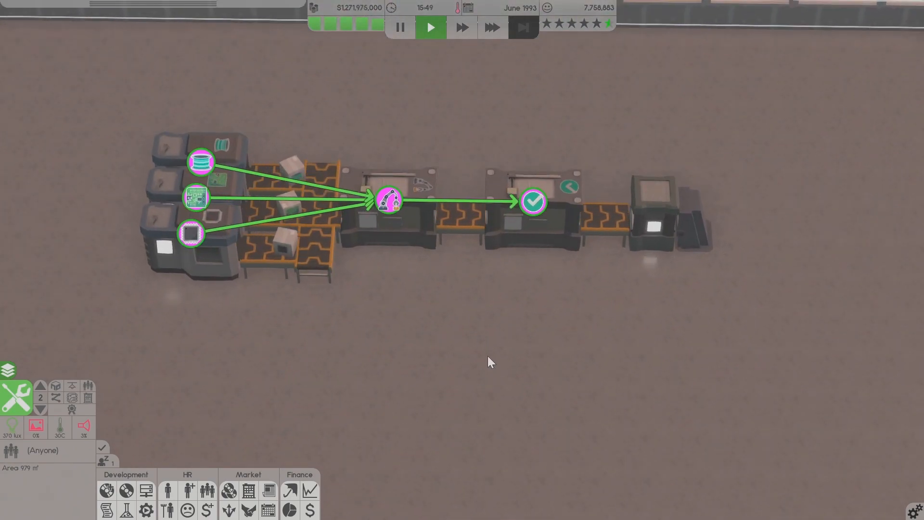
# - Move down to the ground floor to watch robot boxes ride the belts toward the pallets
pyautogui.scroll(-3)
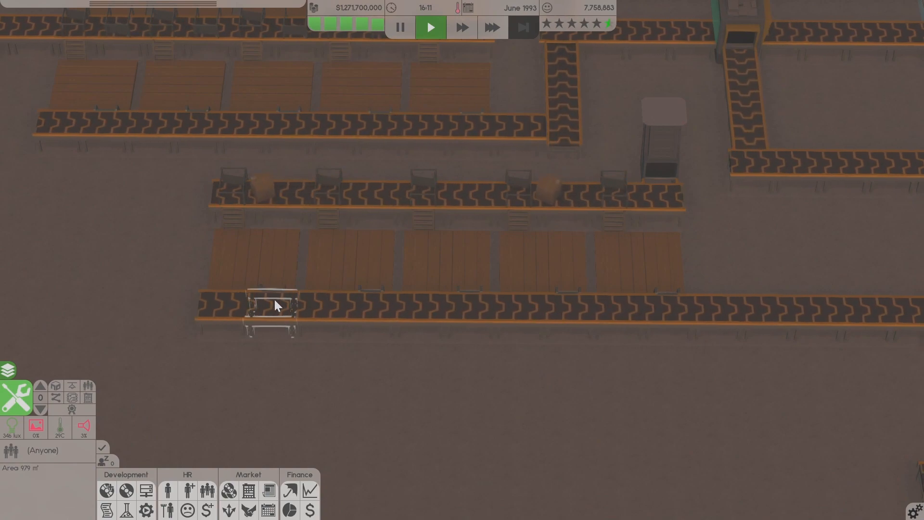
pyautogui.moveTo(388, 364)
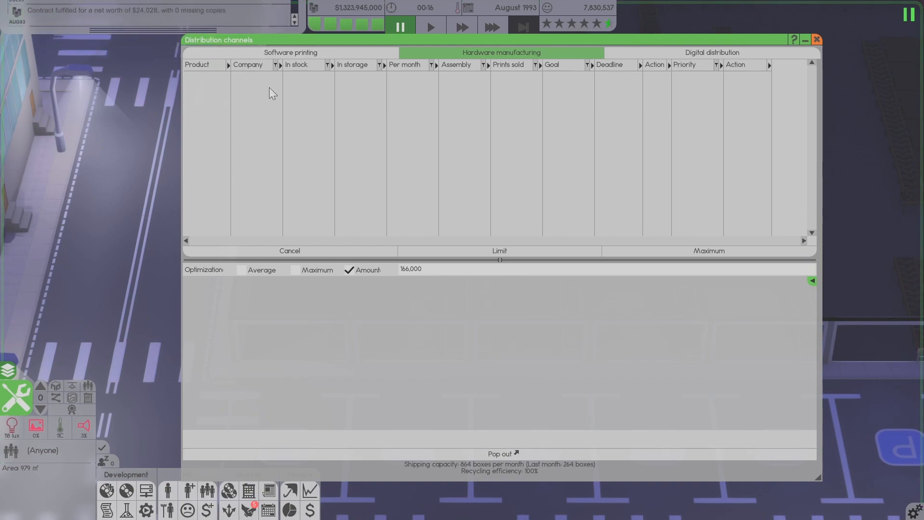
# - Check the Digital distribution overview for the fulfilled contract, then close Distribution channels
pyautogui.click(711, 52)
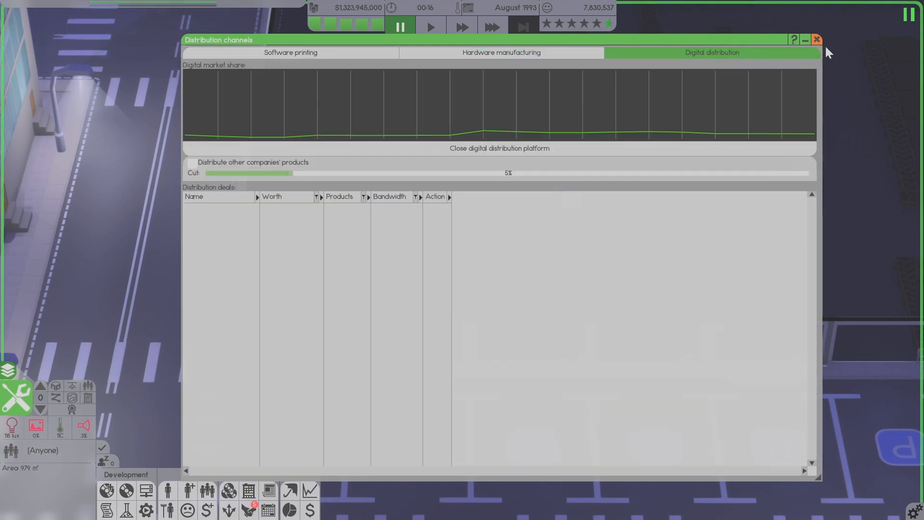
pyautogui.click(817, 39)
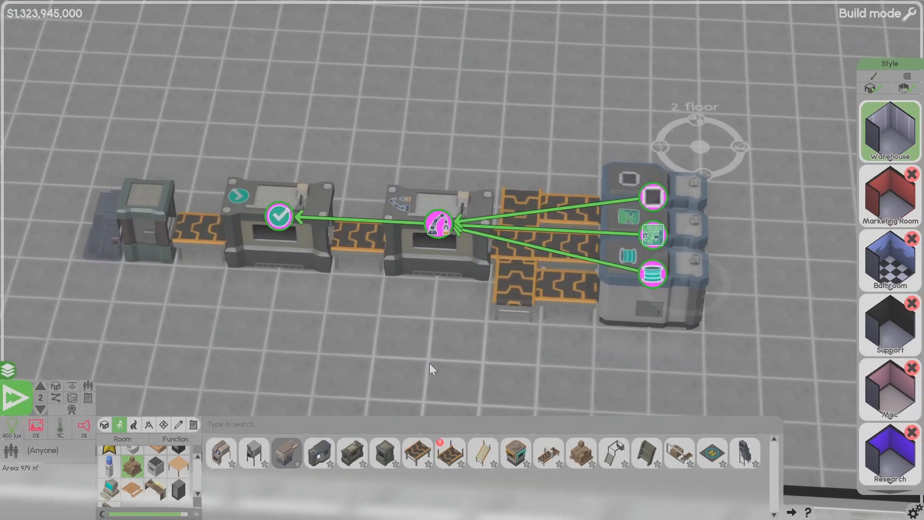
pyautogui.moveTo(547, 453)
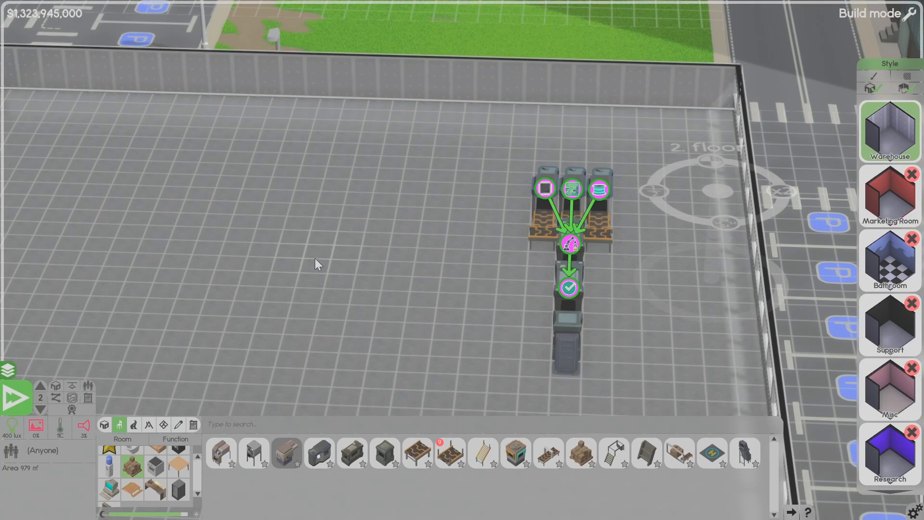
pyautogui.moveTo(355, 265)
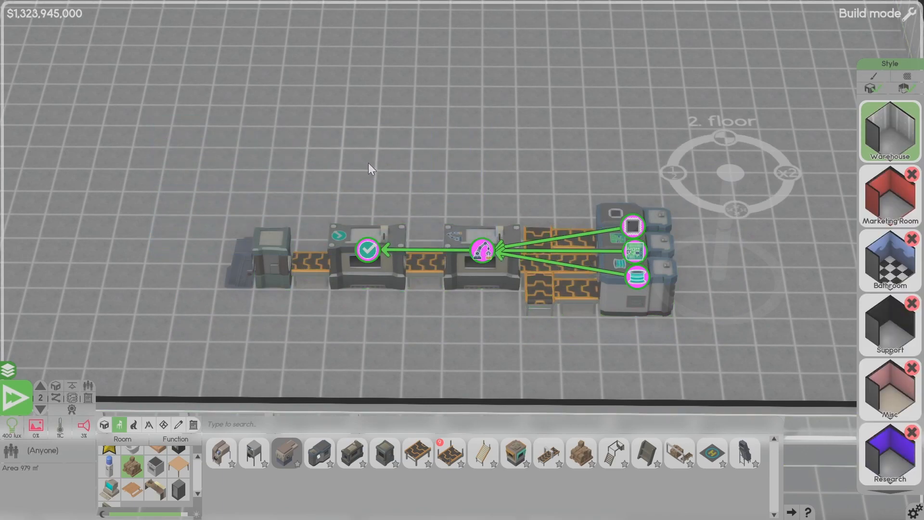
pyautogui.moveTo(376, 172)
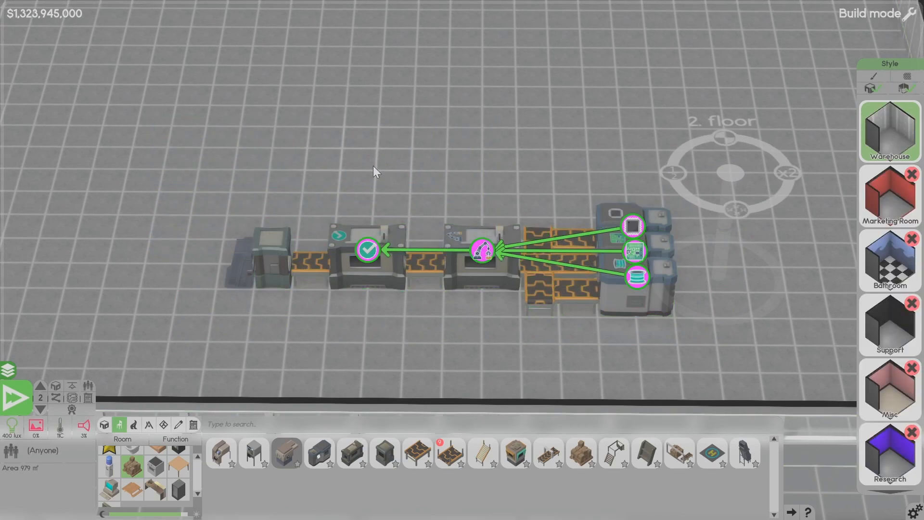
pyautogui.moveTo(453, 195)
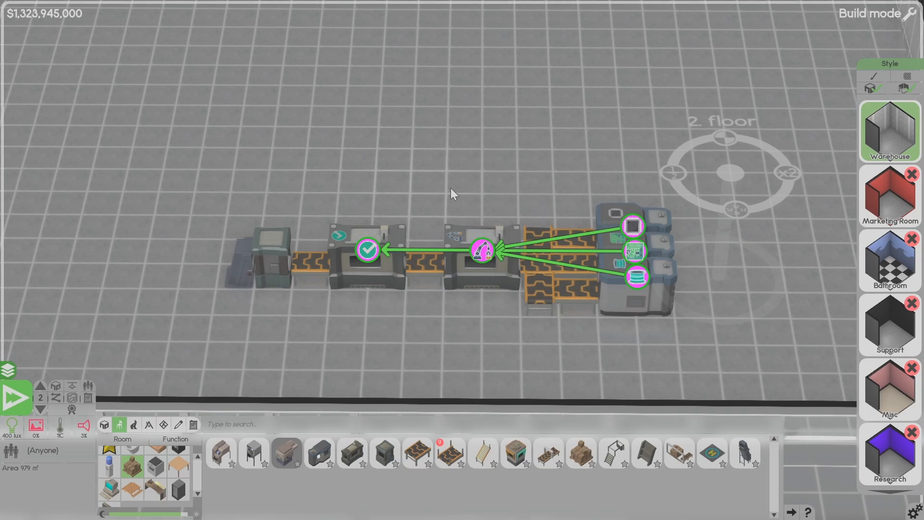